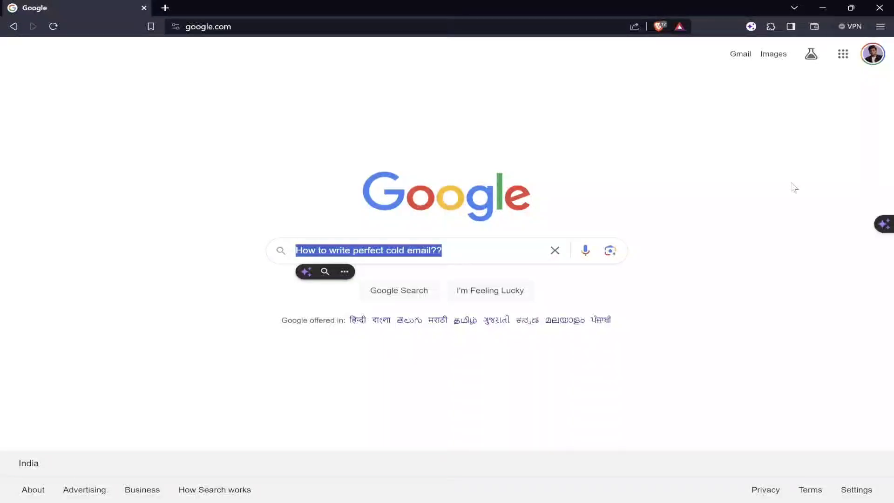
pyautogui.moveTo(666, 203)
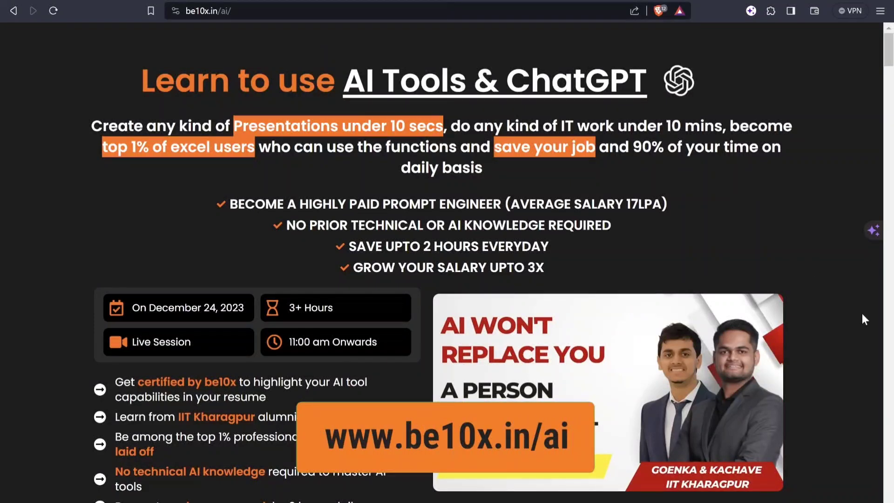
# - Scroll through the notes reviewing the cold email points
pyautogui.scroll(-3)
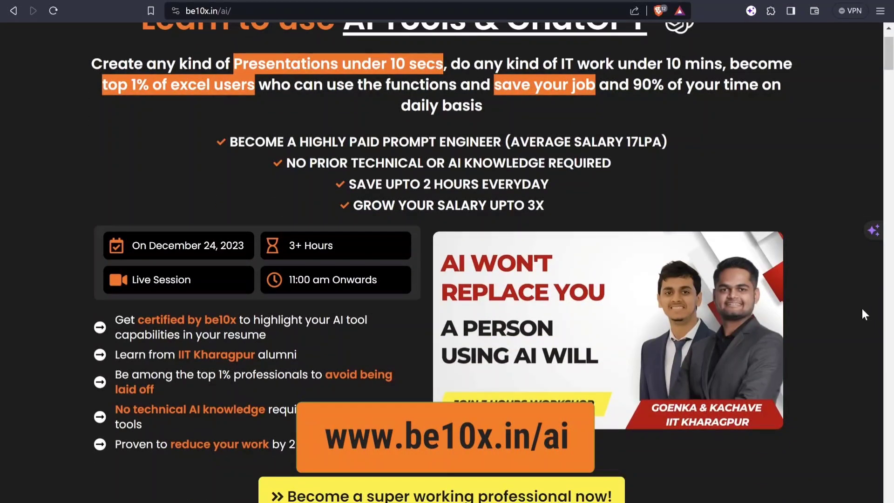
pyautogui.scroll(-3)
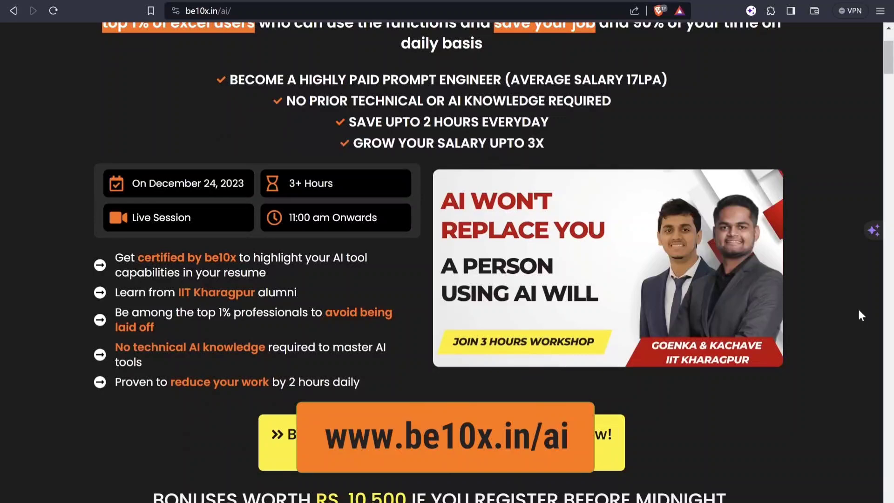
pyautogui.scroll(-3)
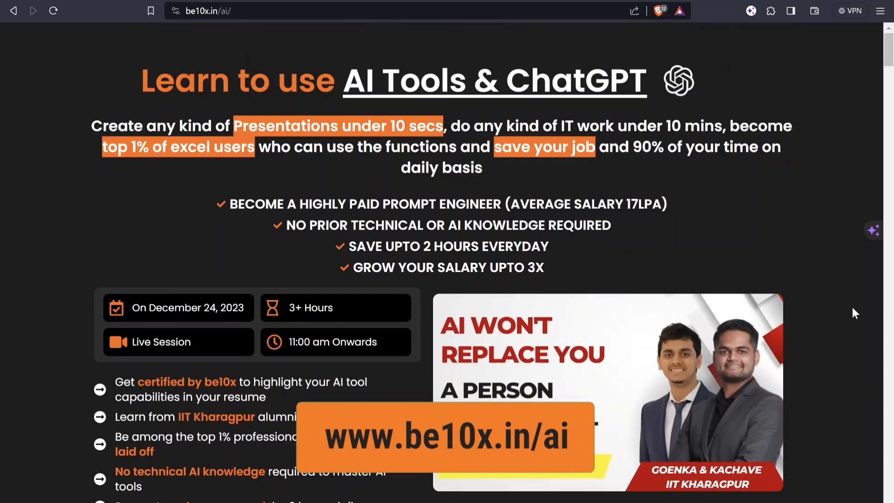
pyautogui.scroll(-3)
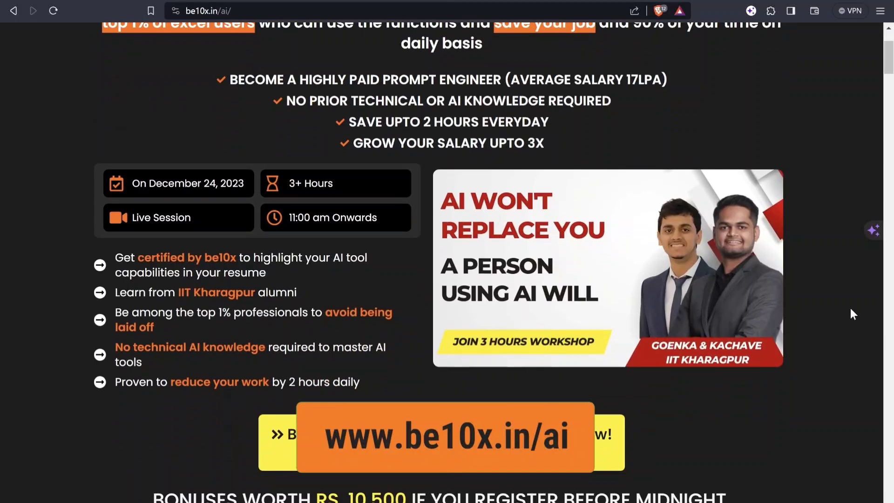
pyautogui.scroll(3)
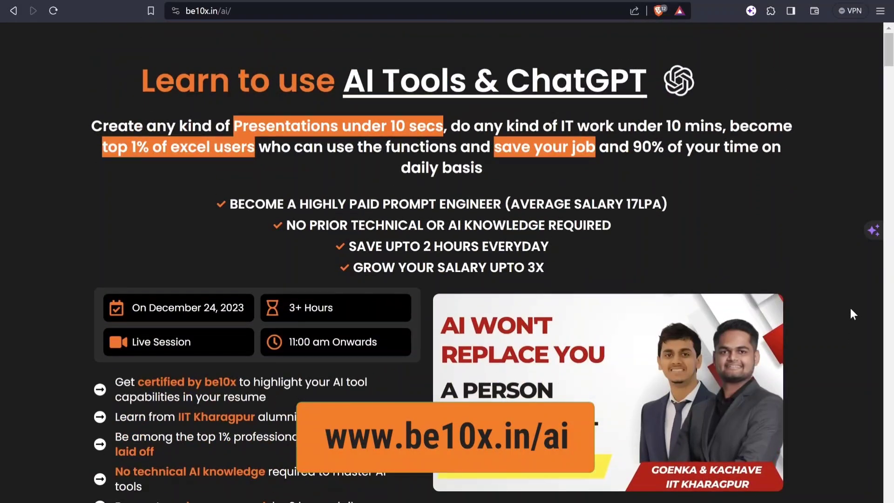
pyautogui.moveTo(842, 337)
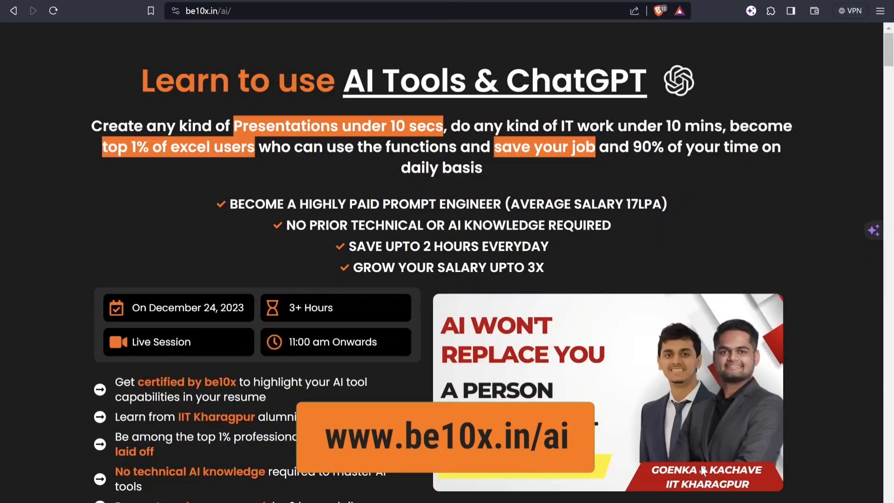
pyautogui.scroll(-3)
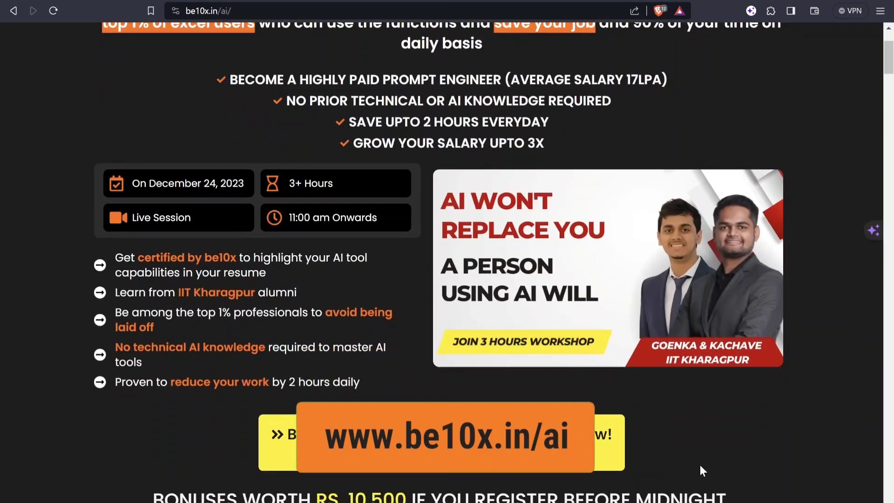
pyautogui.scroll(3)
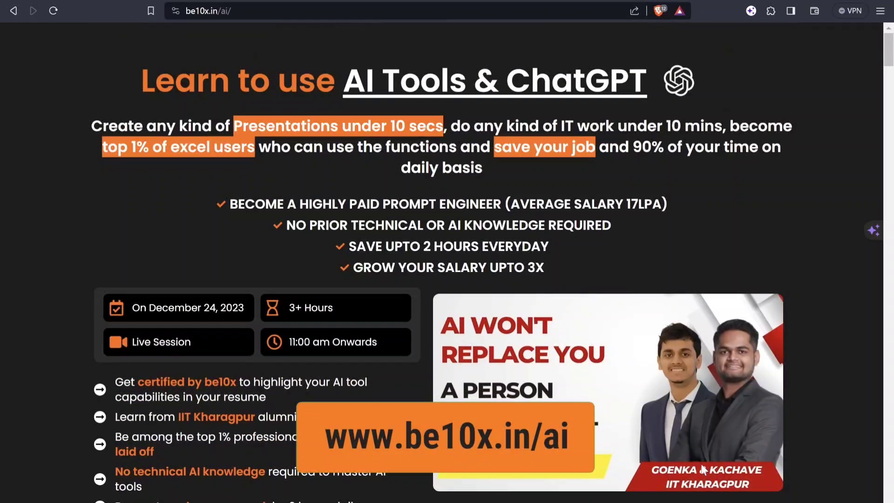
pyautogui.scroll(-3)
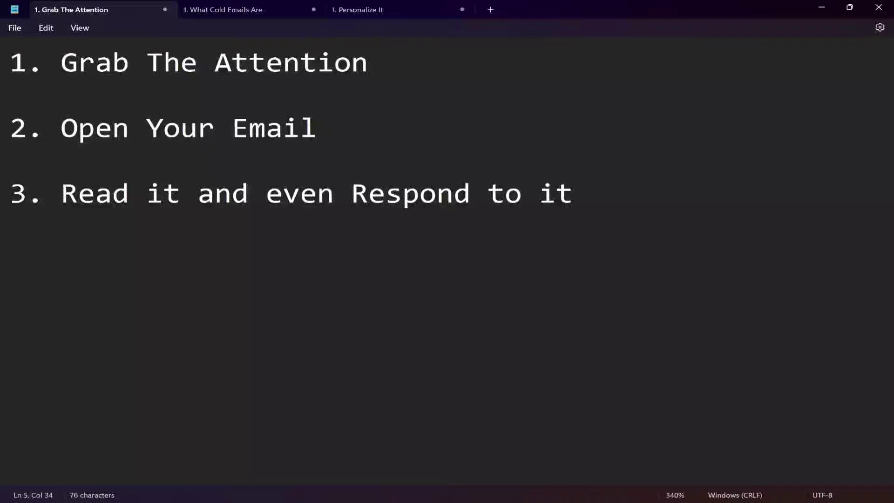
# - Highlight the 'Open Your Email' point and the third 'Respond' point in the notes
pyautogui.tripleClick(188, 63)
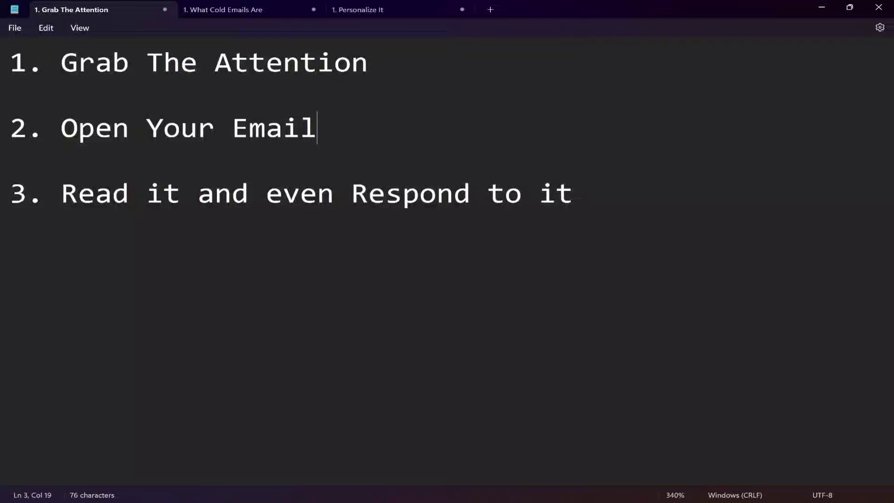
pyautogui.doubleClick(409, 194)
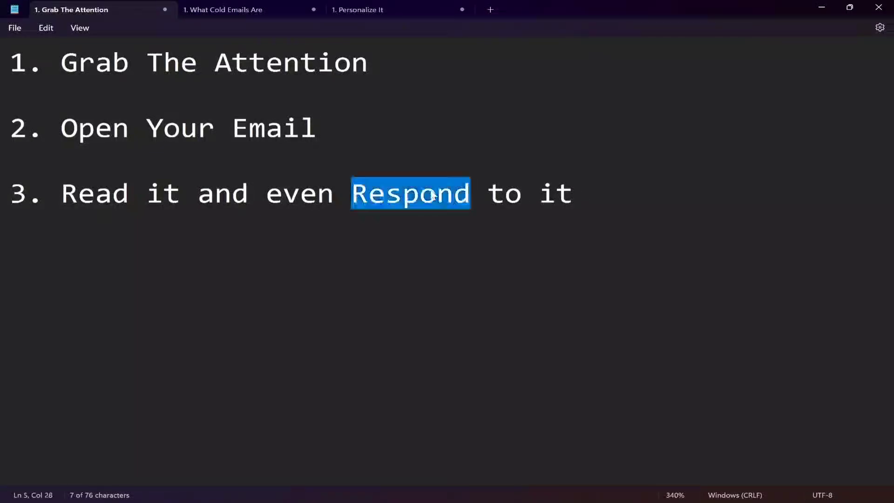
pyautogui.tripleClick(411, 194)
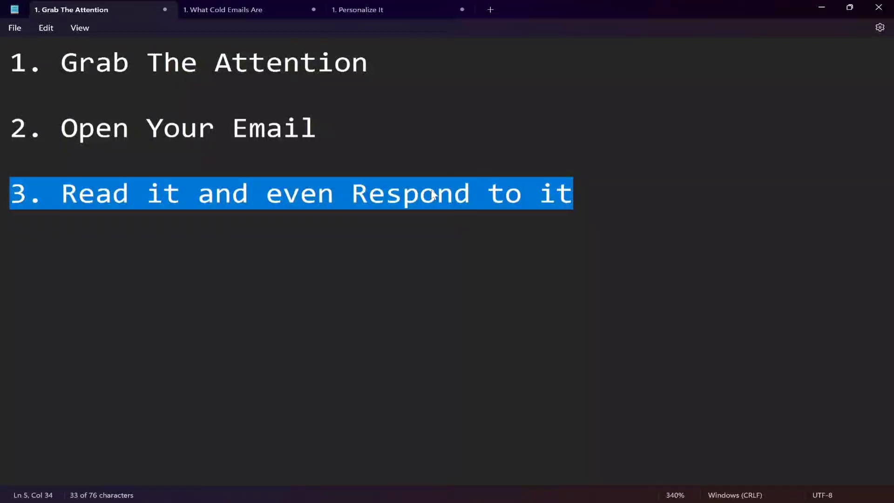
pyautogui.click(250, 9)
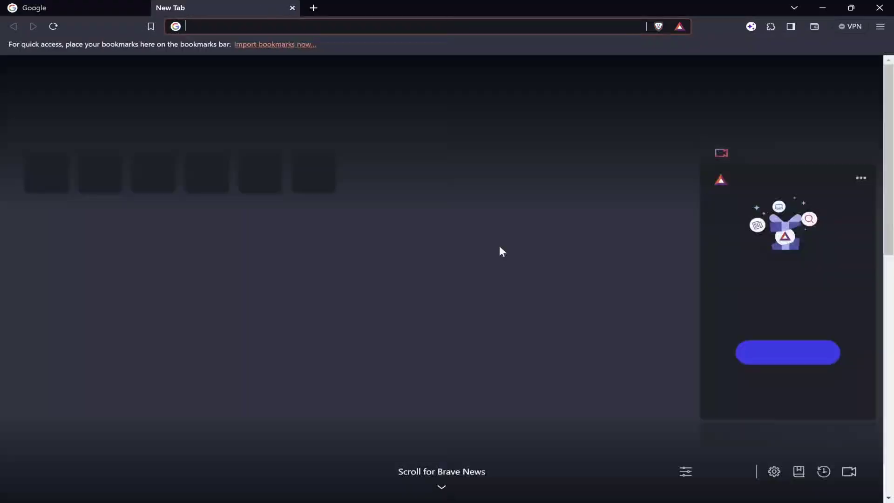
# - Ask ChatGPT '1. What Cold Emails Are?' and start a follow-up asking it to explain
pyautogui.write('chat.openai.com')
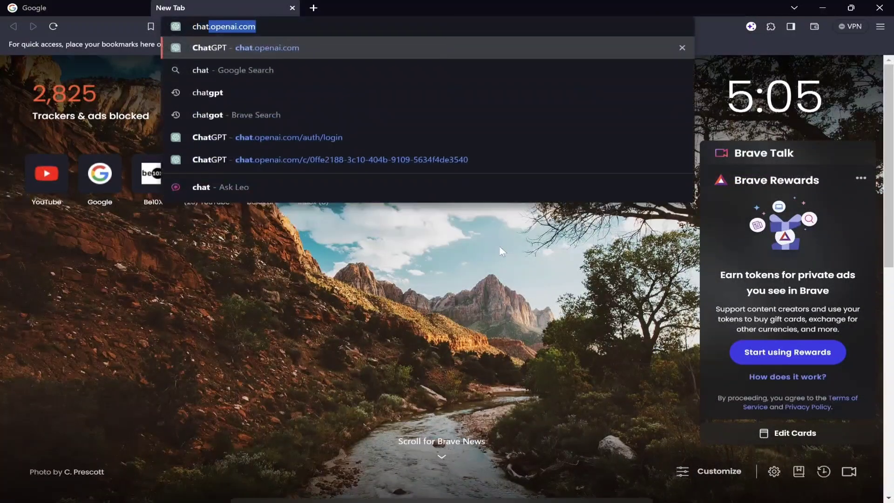
pyautogui.click(245, 48)
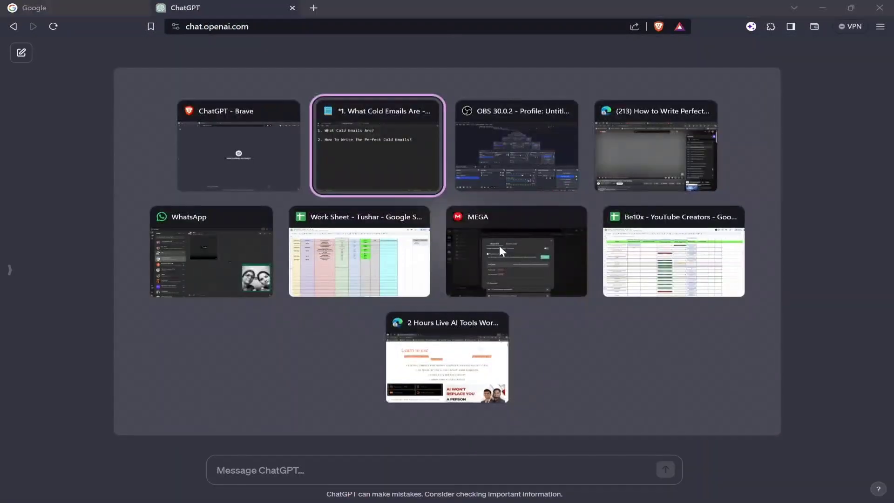
pyautogui.click(376, 145)
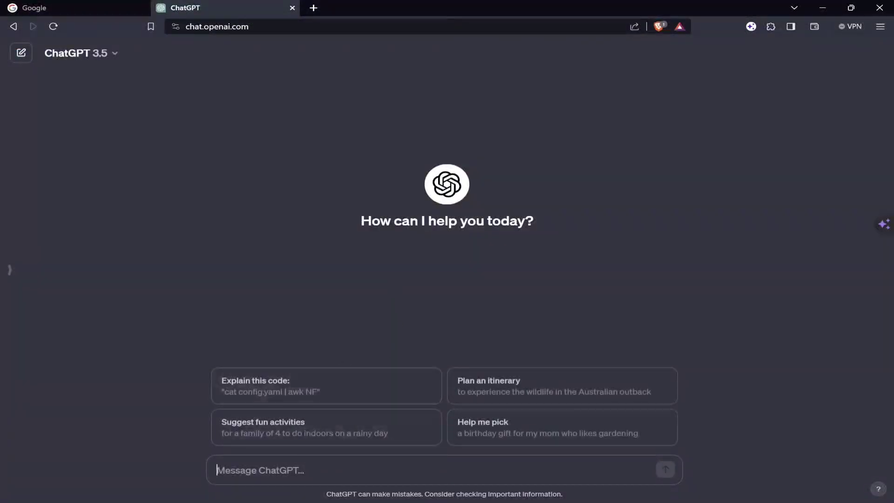
pyautogui.write('1. What Cold Emails Are?')
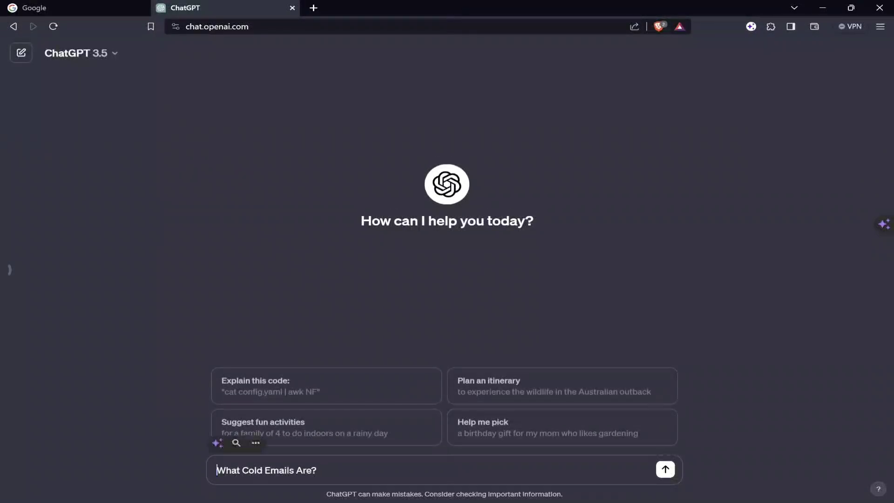
pyautogui.click(665, 469)
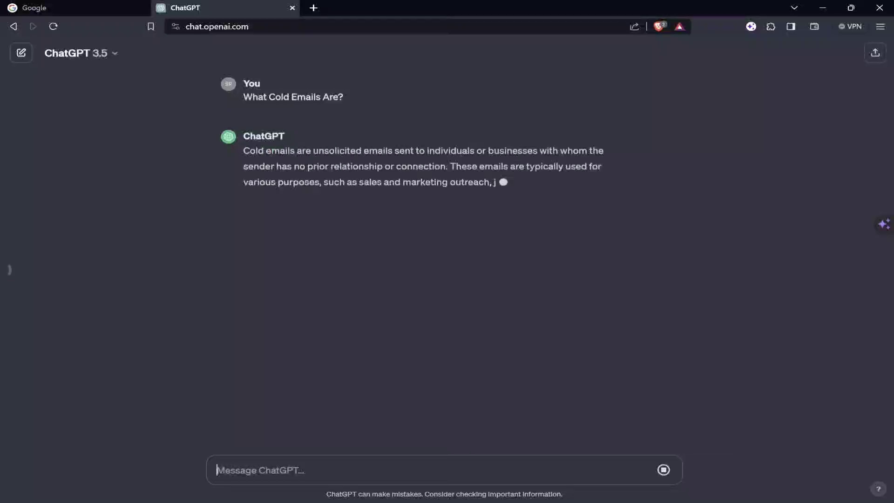
pyautogui.write('Please expla')
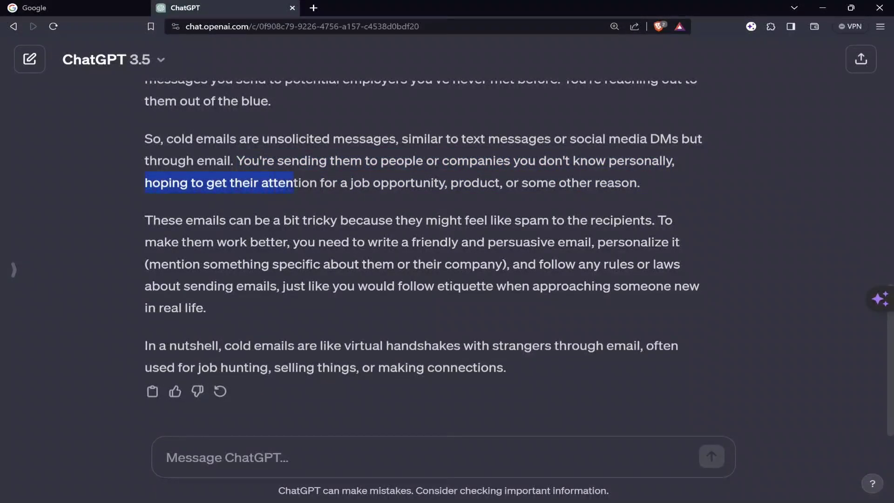
# - Highlight the sentences about getting attention, emails feeling like spam and writing a friendly, persuasive email
pyautogui.moveTo(293, 182); pyautogui.dragTo(443, 182)
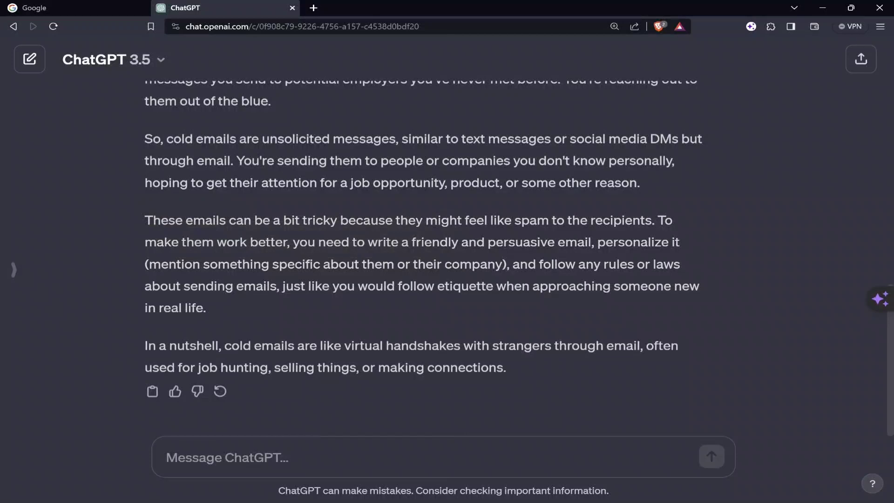
pyautogui.moveTo(146, 220); pyautogui.dragTo(461, 219)
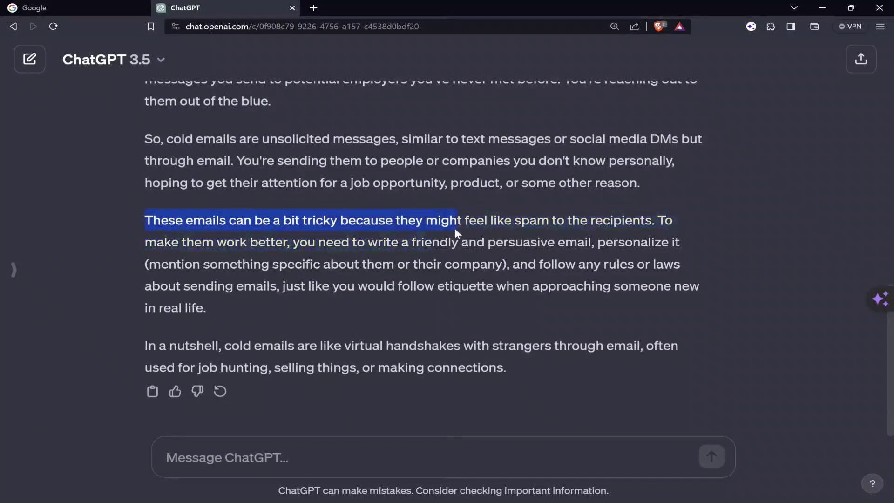
pyautogui.moveTo(456, 220); pyautogui.dragTo(624, 219)
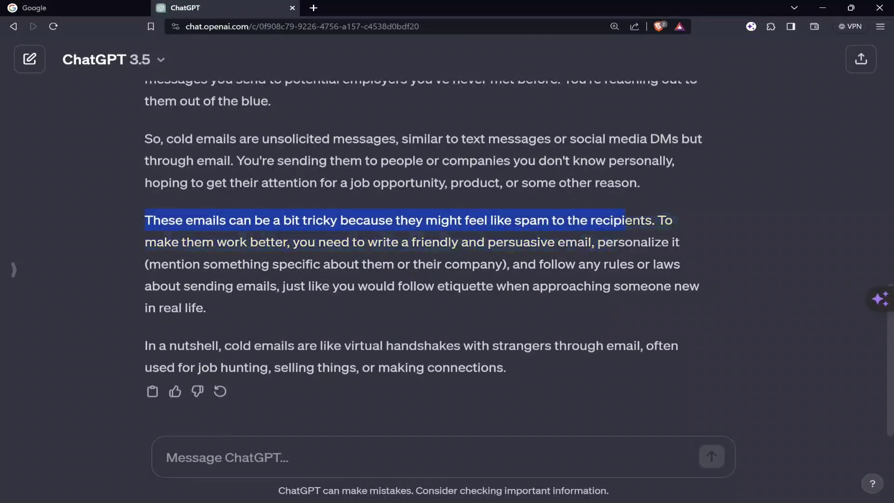
pyautogui.moveTo(624, 220); pyautogui.dragTo(351, 242)
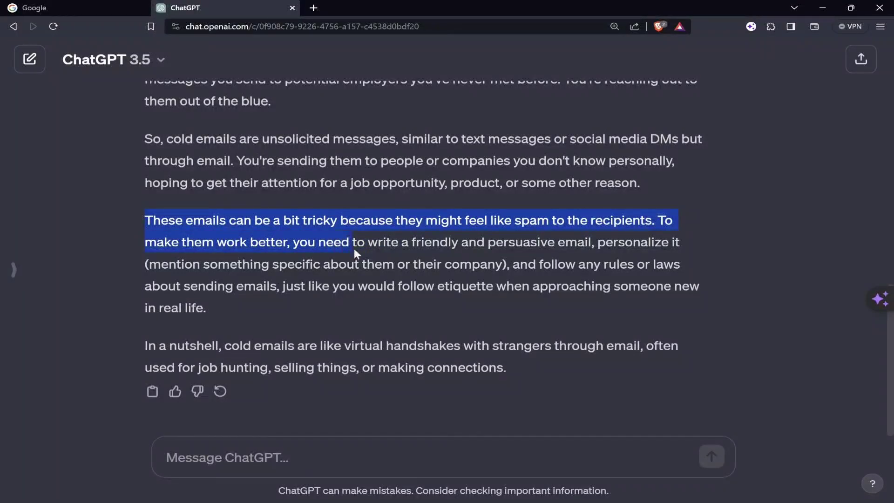
pyautogui.moveTo(350, 242); pyautogui.dragTo(548, 242)
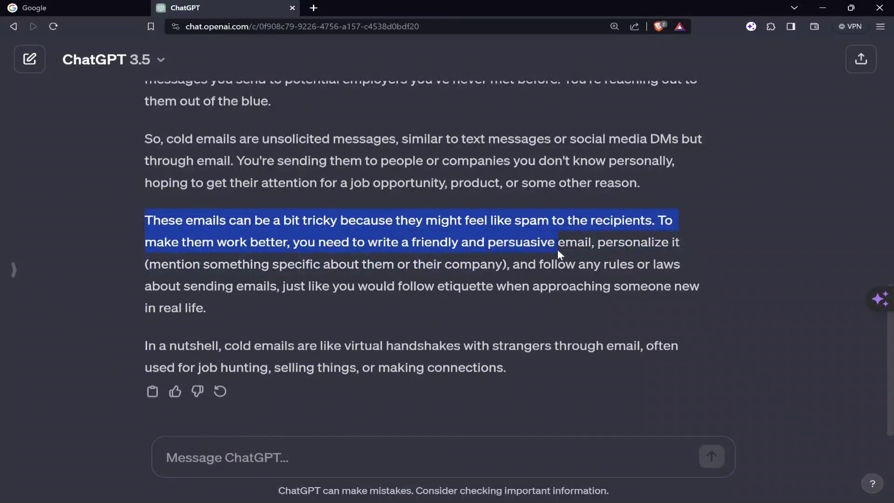
# - Extend the highlight through the personalization advice down to the etiquette comparison
pyautogui.moveTo(547, 242); pyautogui.dragTo(672, 242)
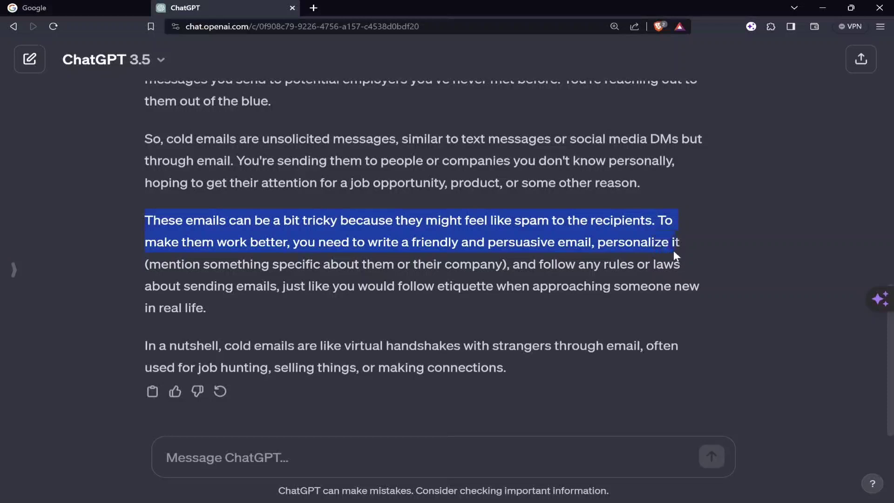
pyautogui.moveTo(674, 255); pyautogui.dragTo(422, 264)
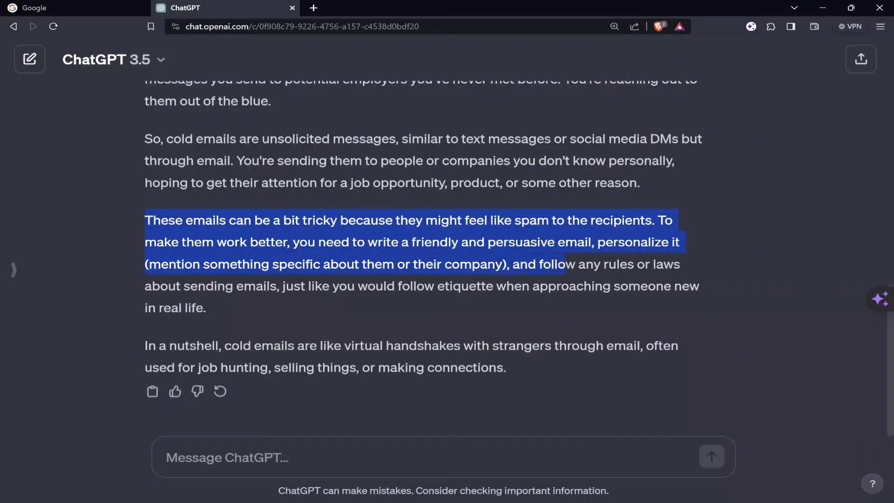
pyautogui.moveTo(545, 264); pyautogui.dragTo(302, 286)
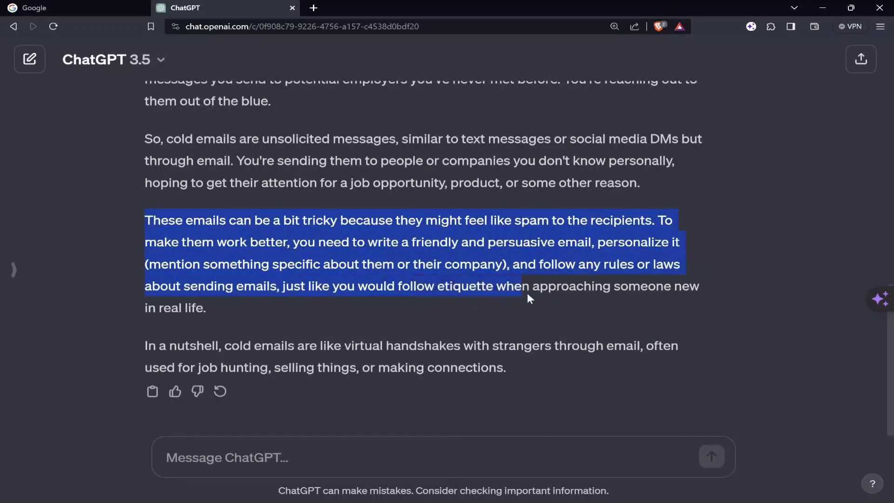
pyautogui.moveTo(527, 298); pyautogui.dragTo(571, 304)
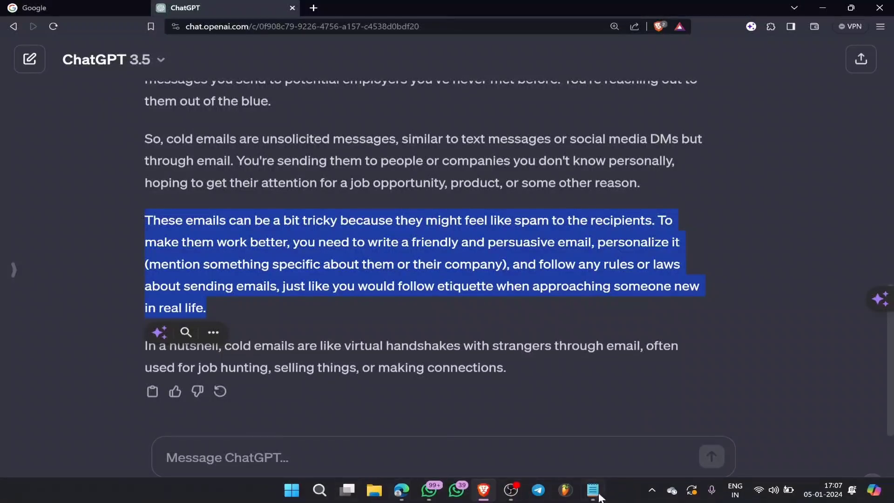
# - Switch to Notepad and view the Personalize It outline notes
pyautogui.click(593, 489)
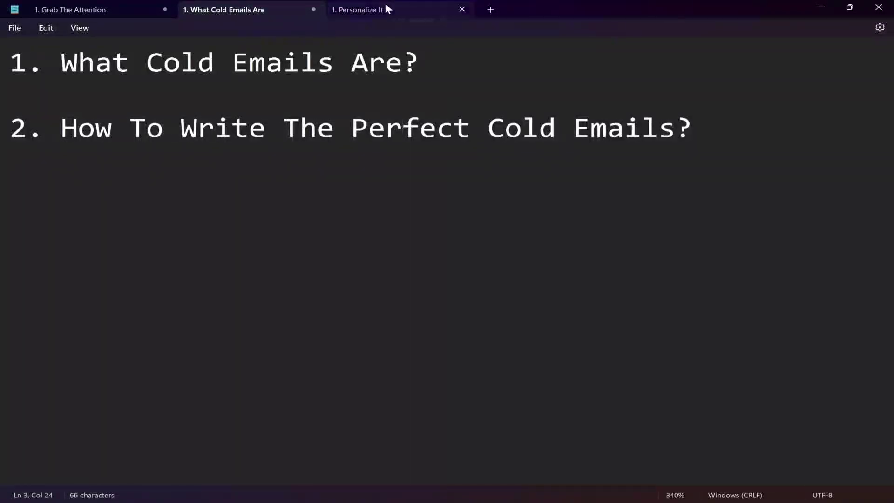
pyautogui.click(359, 9)
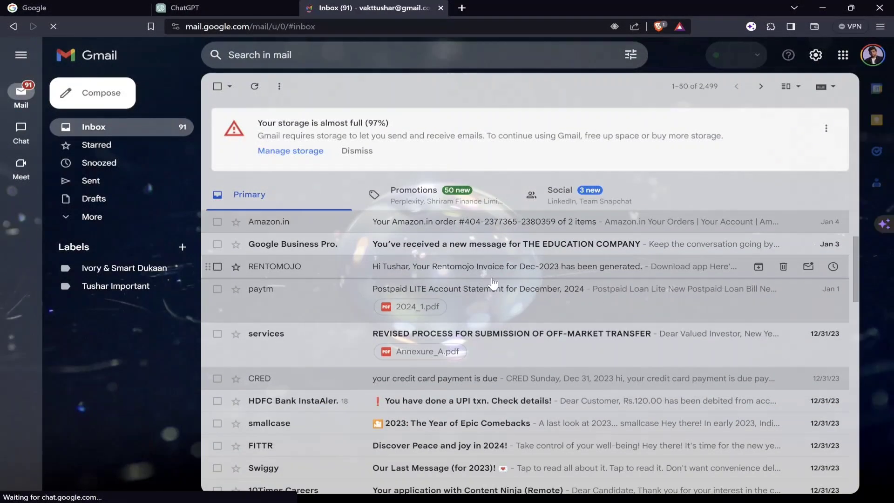
# - Browse the inbox, read the FitOn 2024 goals email and return to the BetterMe discount email
pyautogui.scroll(-3)
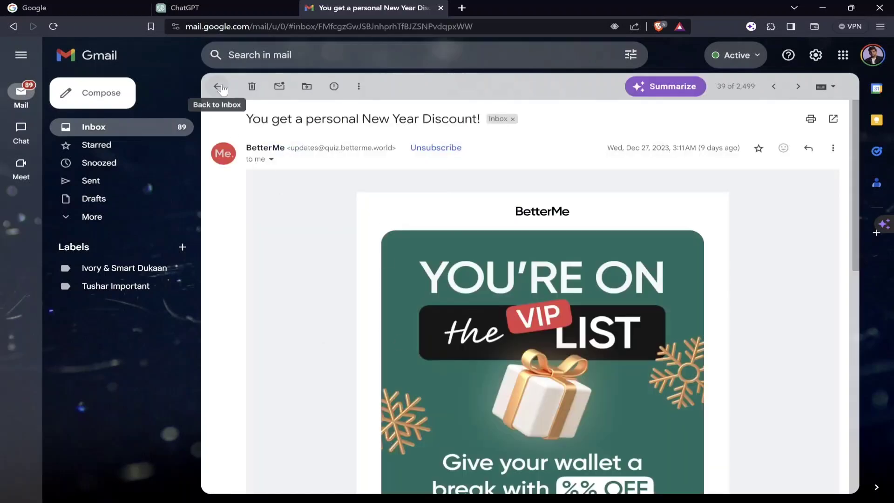
pyautogui.click(219, 86)
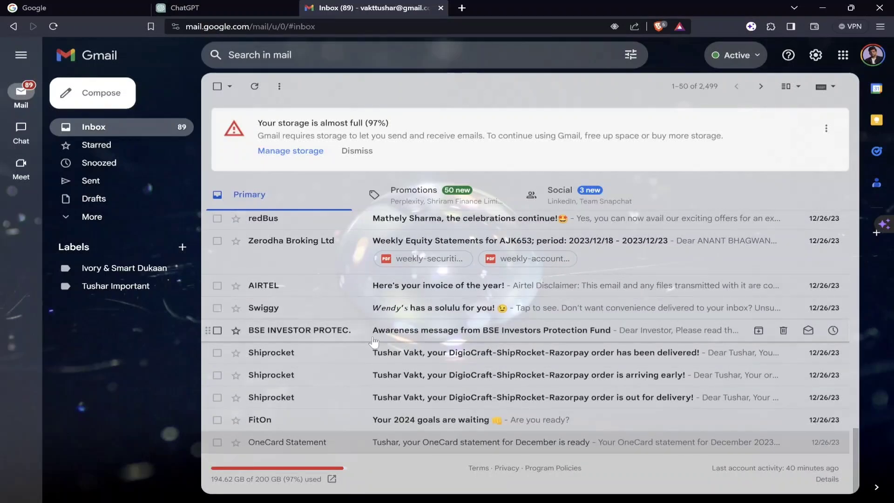
pyautogui.click(432, 420)
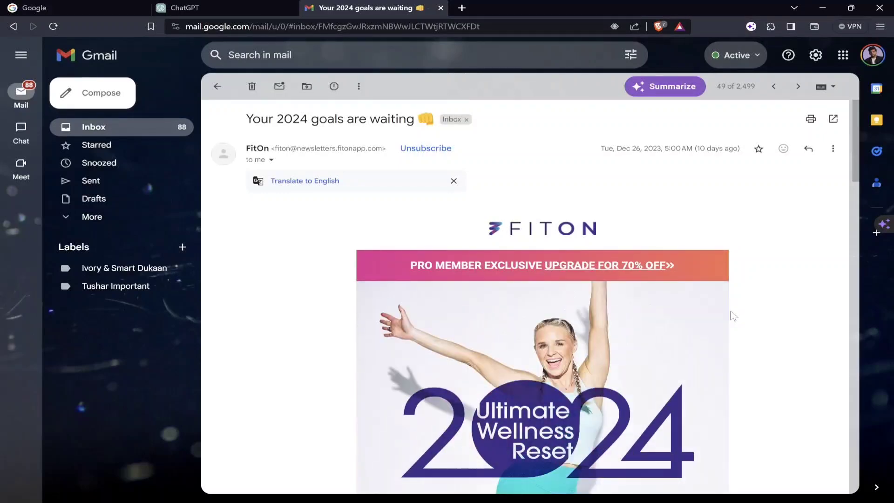
pyautogui.scroll(-3)
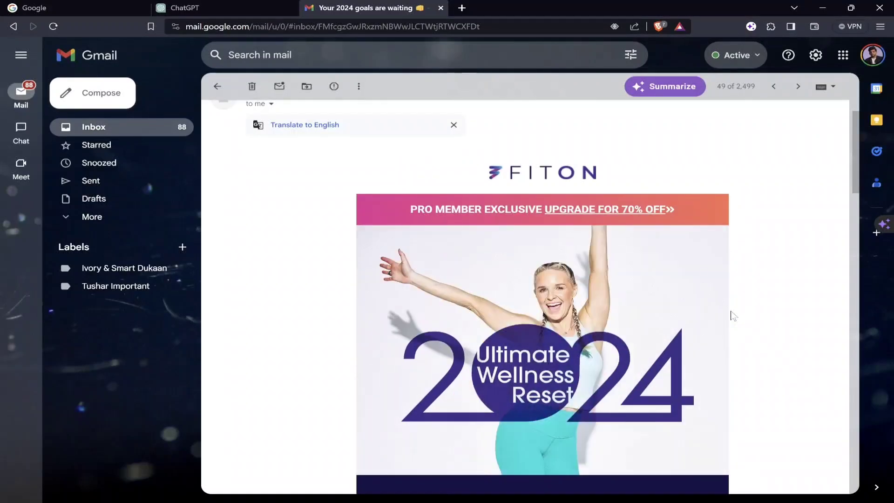
pyautogui.click(216, 85)
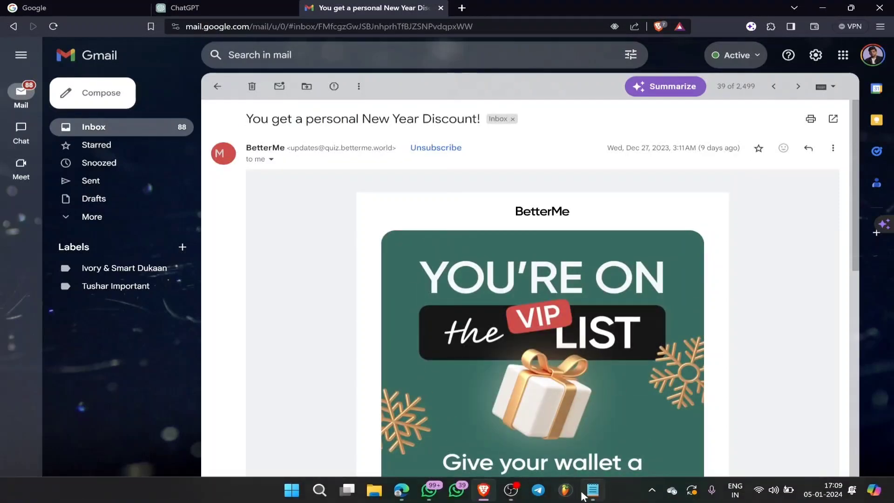
# - Highlight Hobbies and Social Media in the Personalize It notes
pyautogui.click(592, 490)
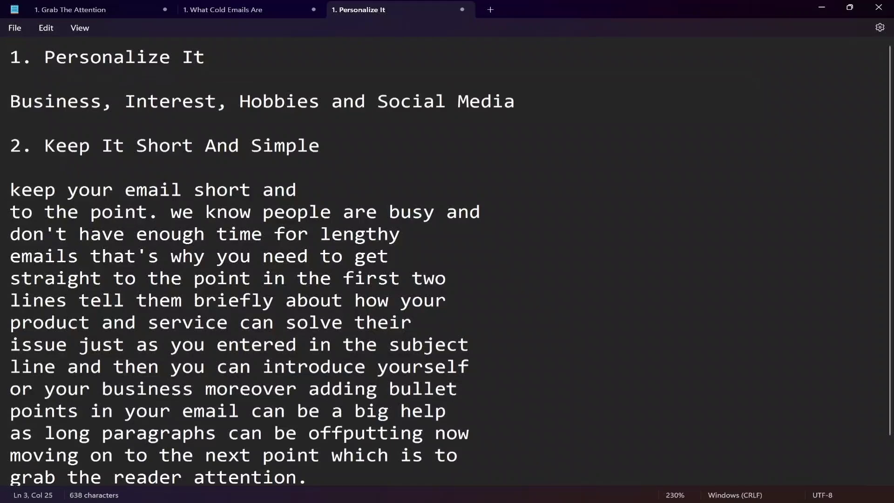
pyautogui.click(285, 101)
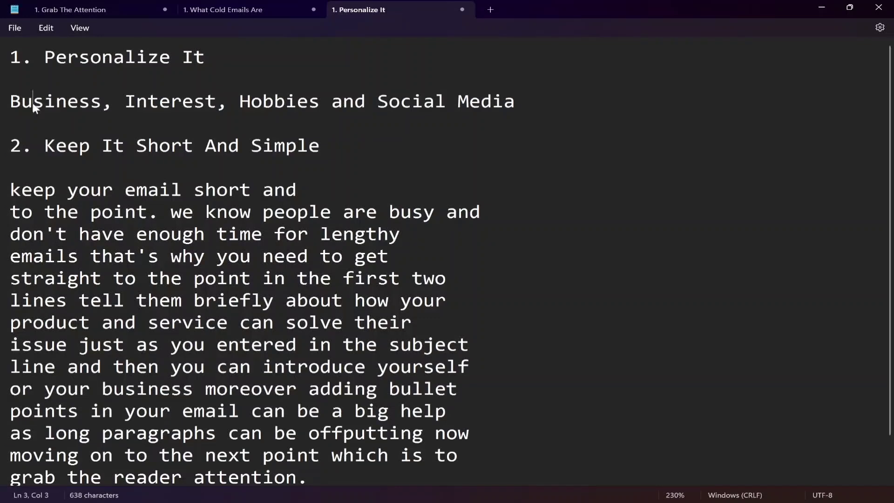
pyautogui.doubleClick(279, 100)
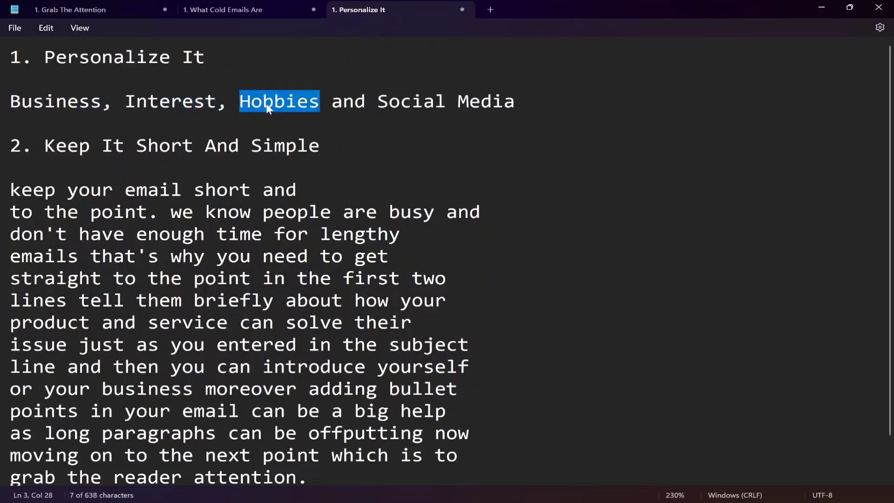
pyautogui.doubleClick(445, 100)
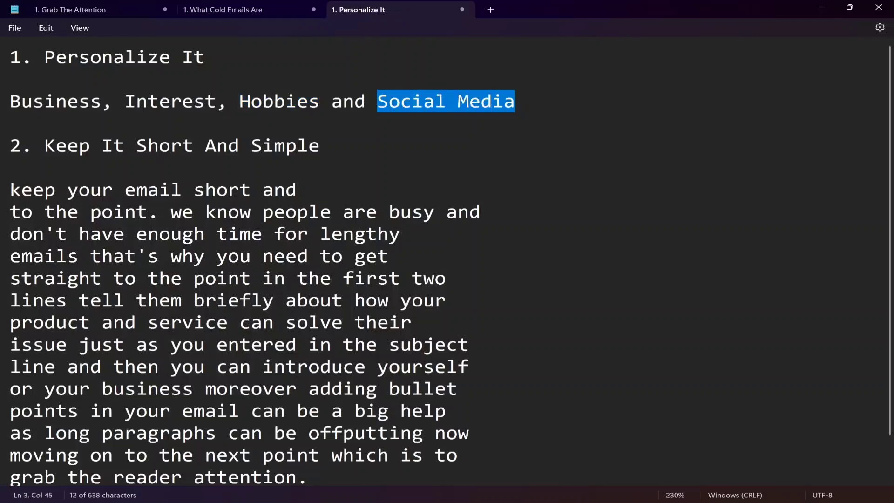
# - Highlight the Keep It Short And Simple heading, its explanation and the bullet-point advice
pyautogui.doubleClick(181, 145)
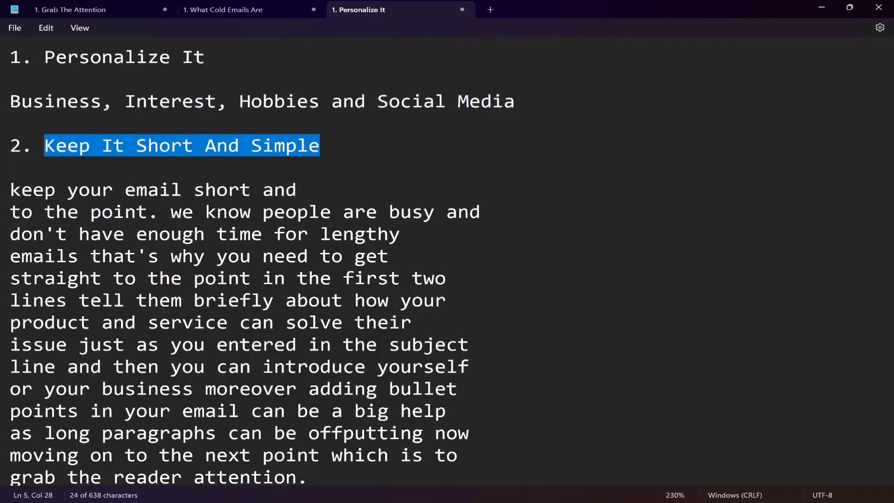
pyautogui.moveTo(847, 32)
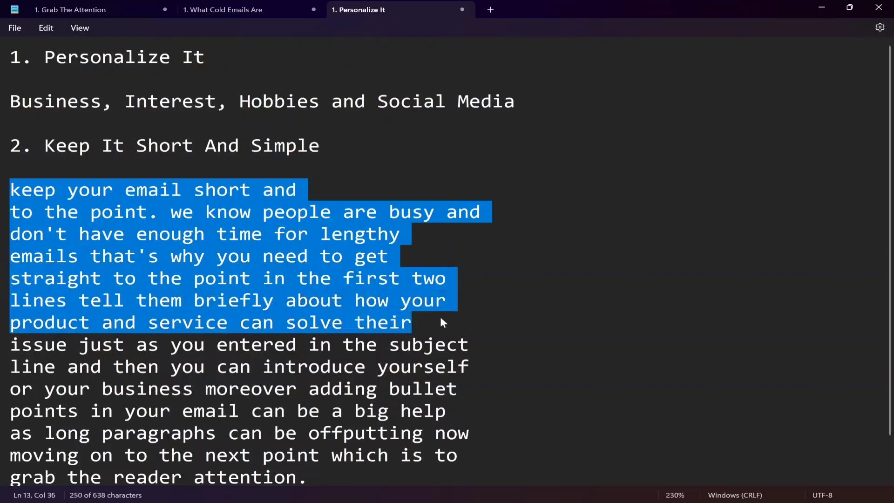
pyautogui.click(379, 323)
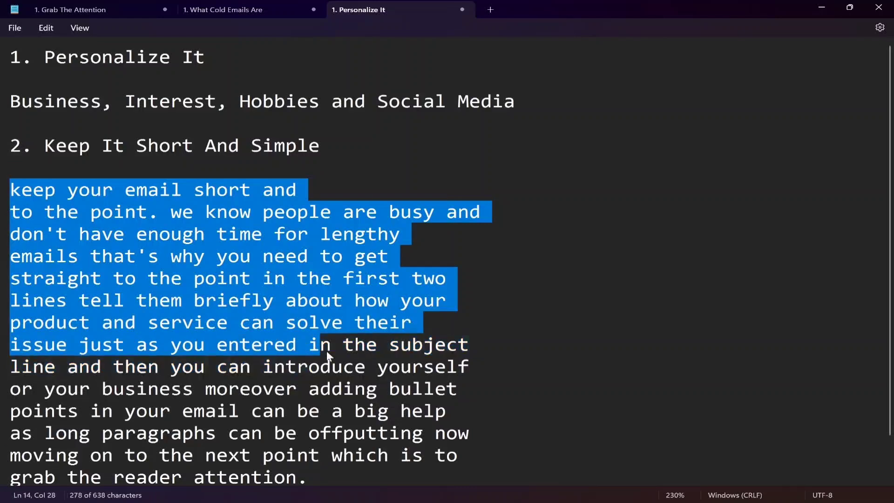
pyautogui.scroll(-3)
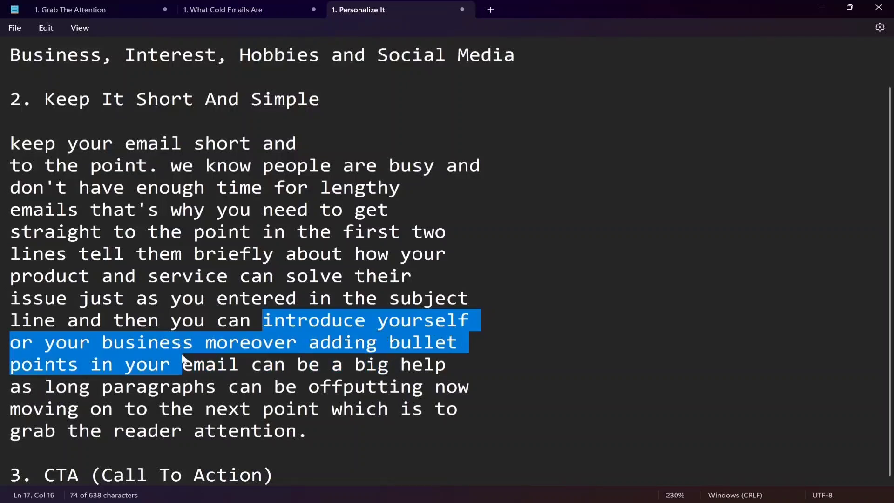
pyautogui.moveTo(182, 365); pyautogui.dragTo(449, 365)
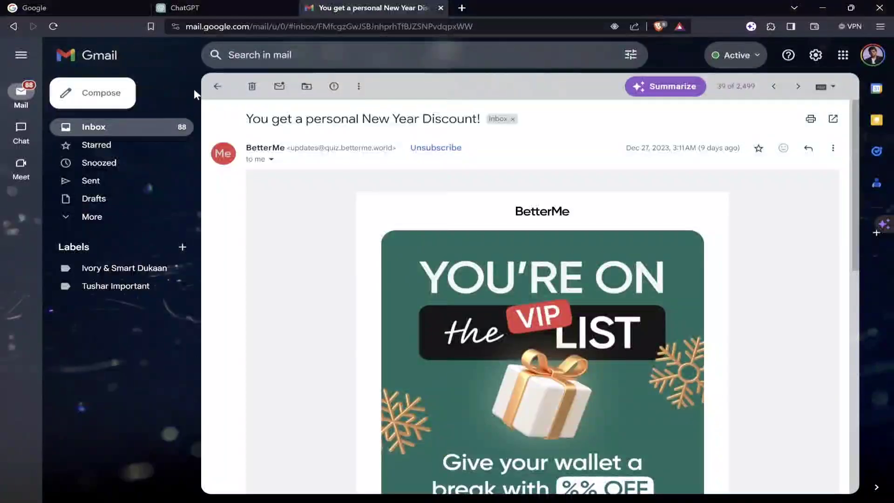
# - Read the Jobaaj digital marketing email and highlight its mentorship program bullet points
pyautogui.click(798, 85)
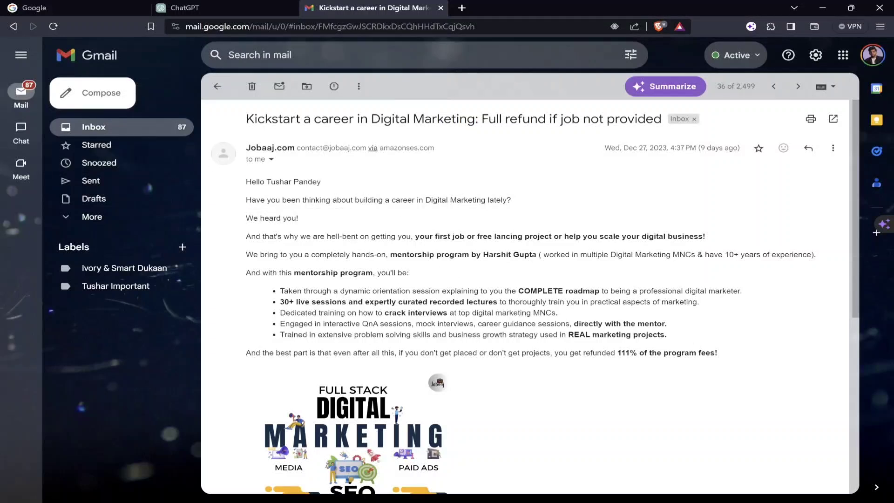
pyautogui.scroll(-3)
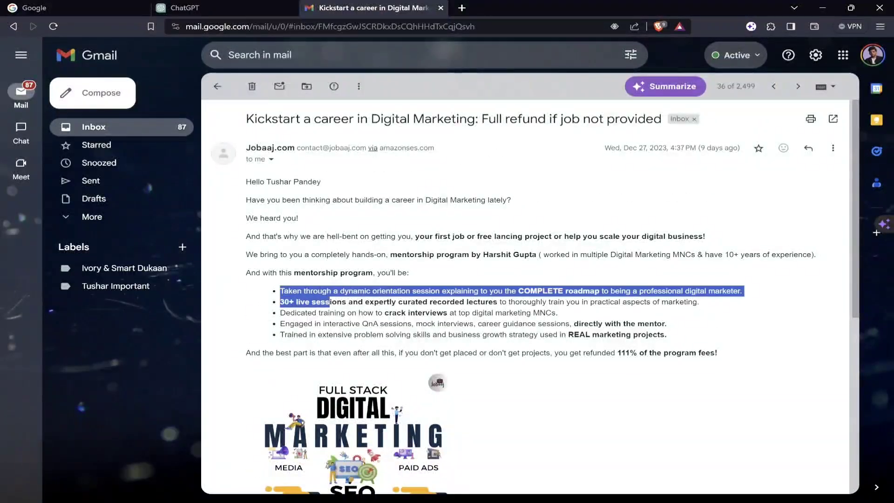
pyautogui.moveTo(329, 301); pyautogui.dragTo(480, 334)
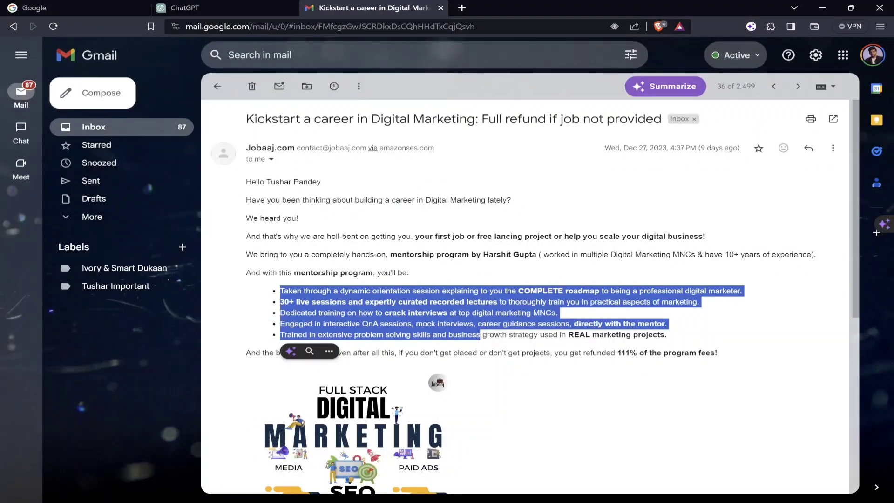
pyautogui.scroll(-3)
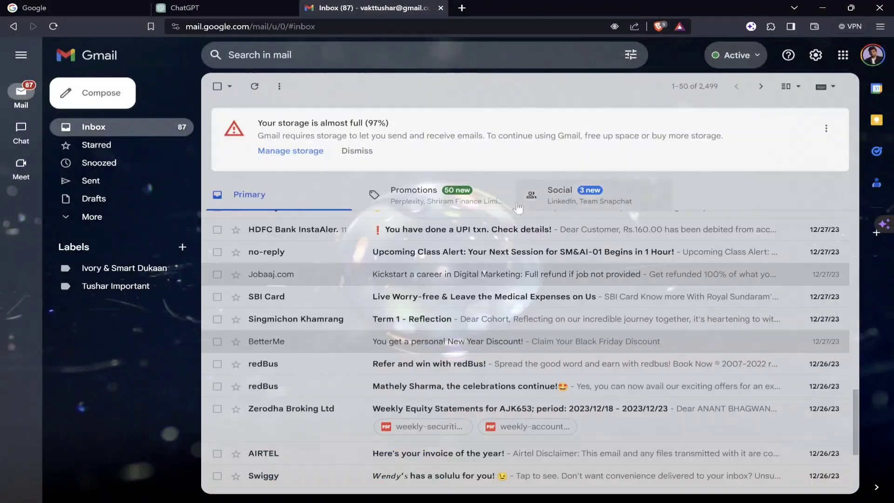
# - Open the Zerodha and OneCard statement emails, then the spam folder's iimjobs Top Jobs email
pyautogui.click(290, 407)
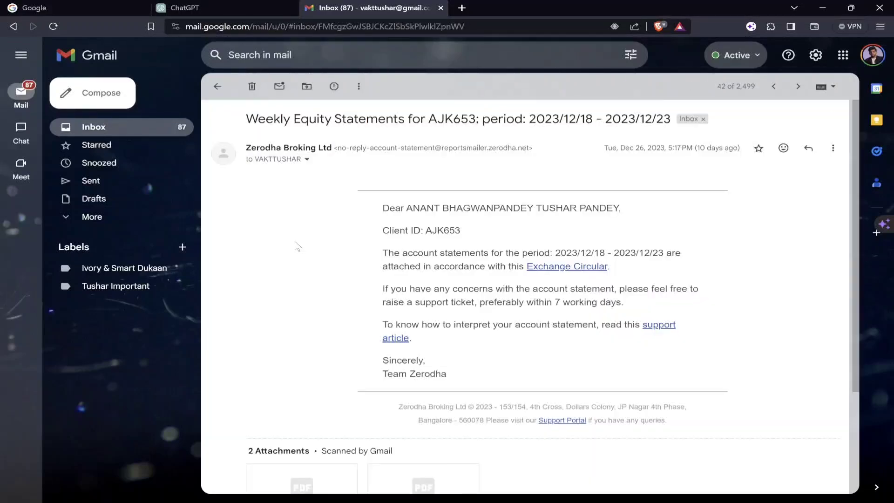
pyautogui.click(217, 85)
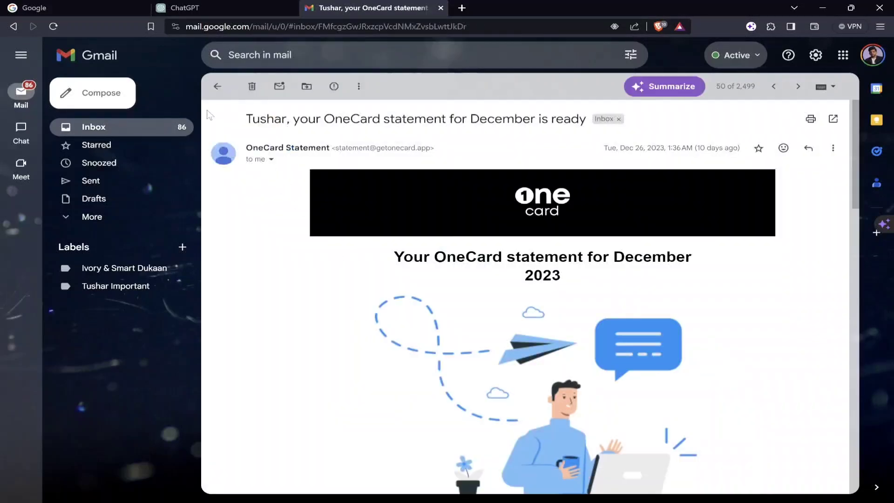
pyautogui.click(217, 86)
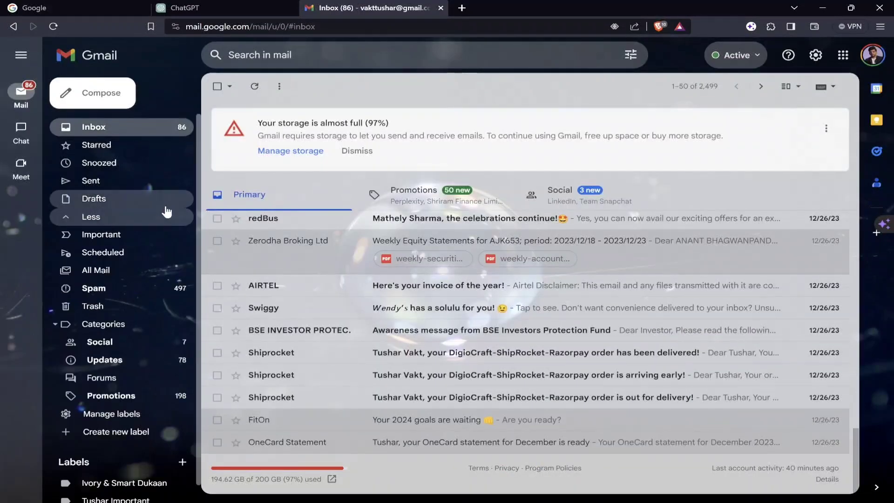
pyautogui.click(93, 287)
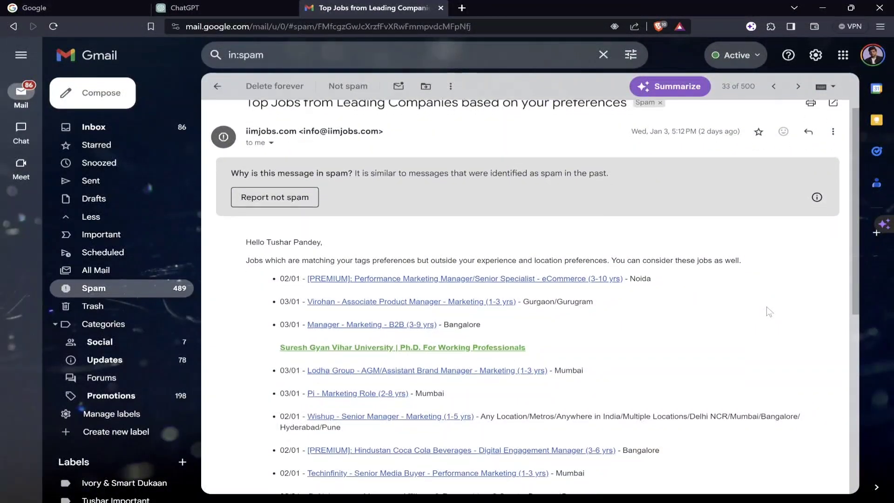
pyautogui.scroll(-3)
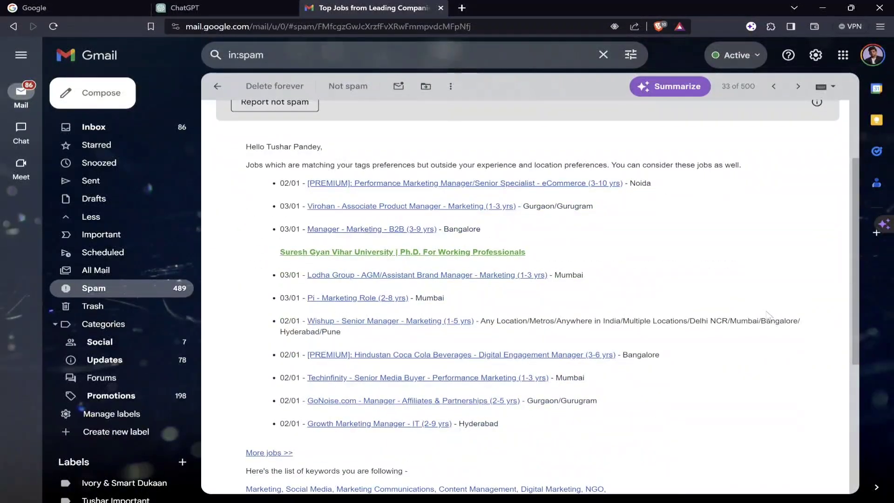
pyautogui.moveTo(156, 127)
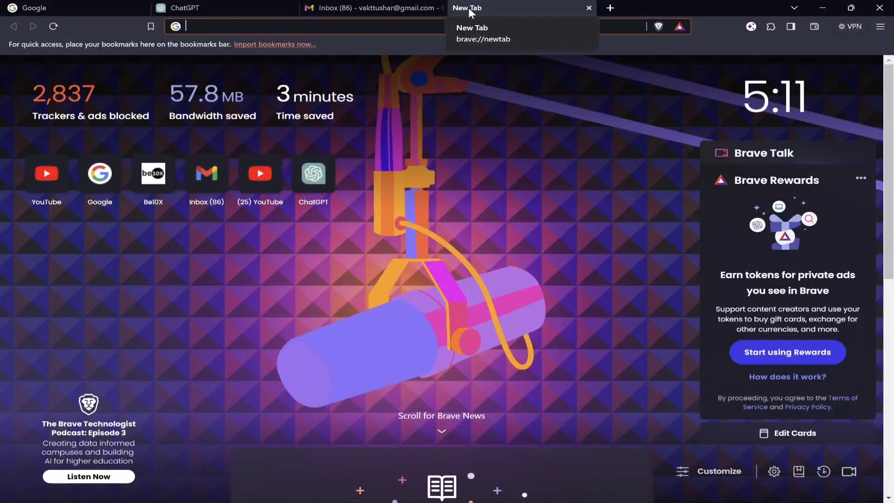
# - Go to gravitywrite.com and sign in with the Google account
pyautogui.write('gravitywrite.com')
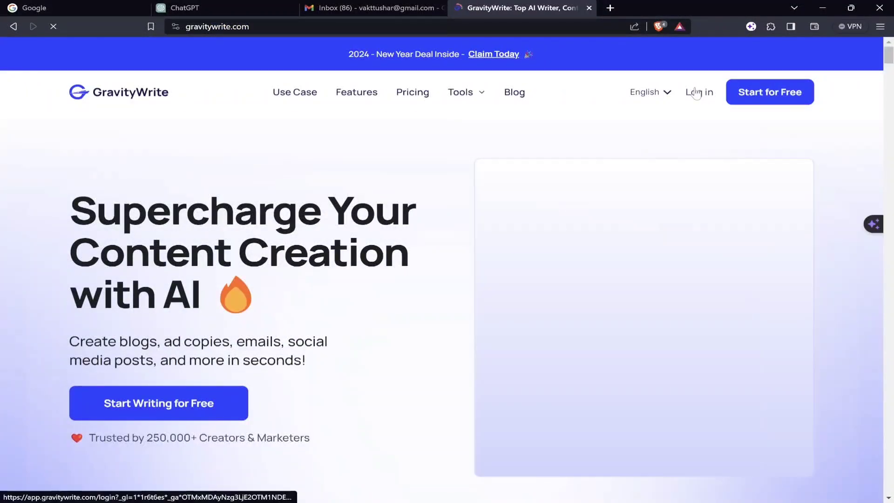
pyautogui.click(698, 92)
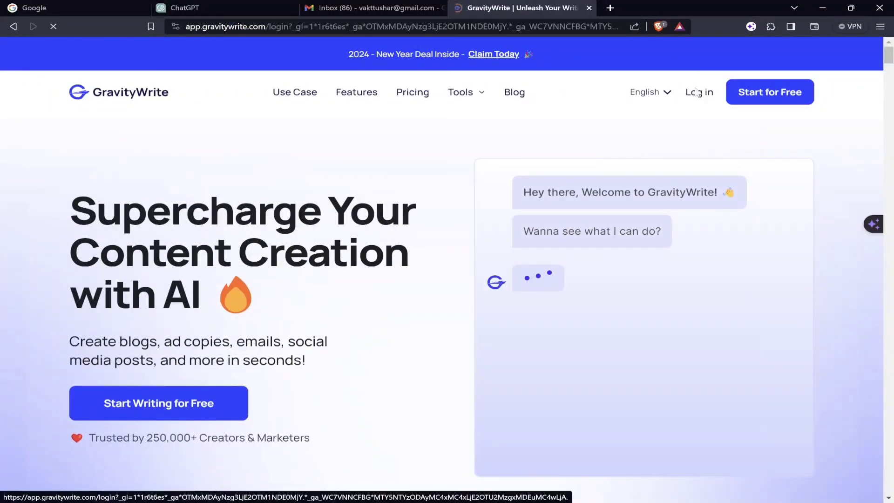
pyautogui.click(699, 92)
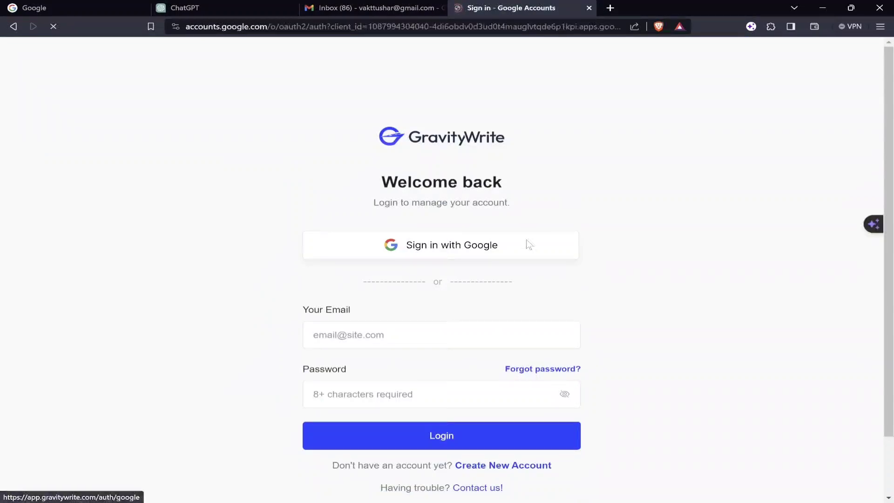
pyautogui.click(441, 245)
pyautogui.write('Gravtiy')
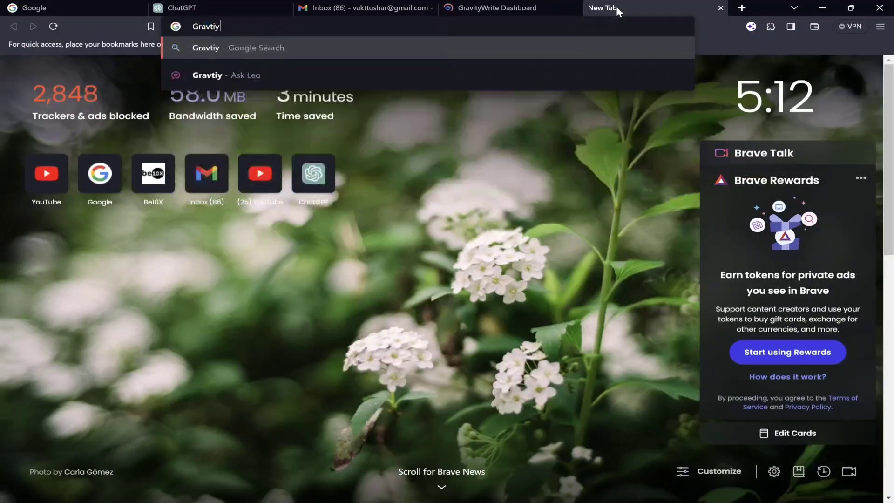
# - Search Google for 'Gravity Write' and open the official GravityWrite site
pyautogui.press('Backspace')
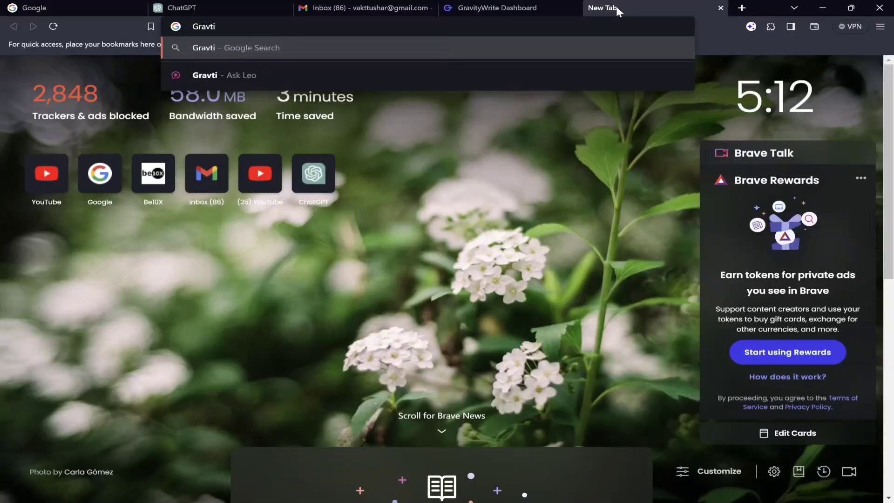
pyautogui.write('Gravity WE')
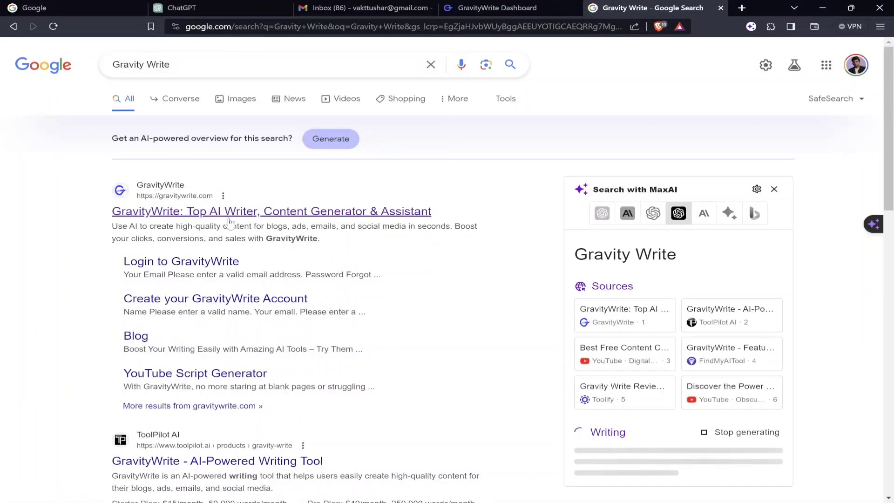
pyautogui.click(500, 9)
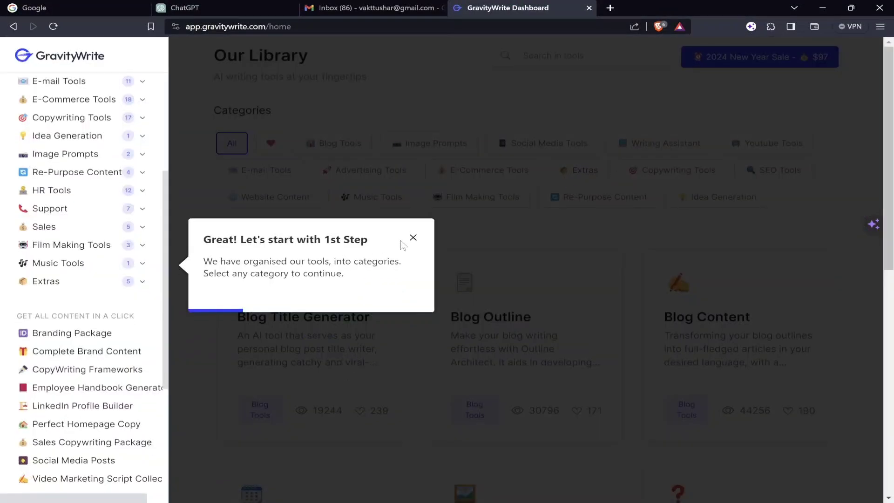
# - Dismiss the onboarding tip and search the tool library for 'co' to find Cold Email
pyautogui.click(413, 238)
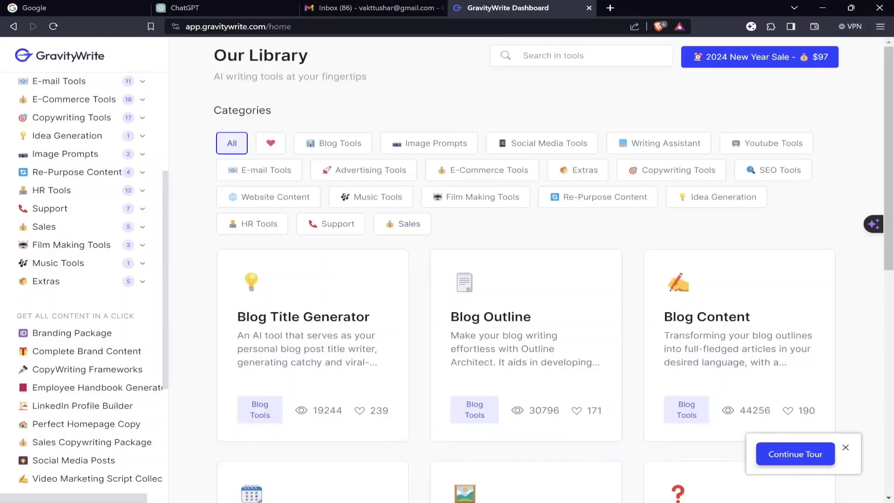
pyautogui.click(580, 54)
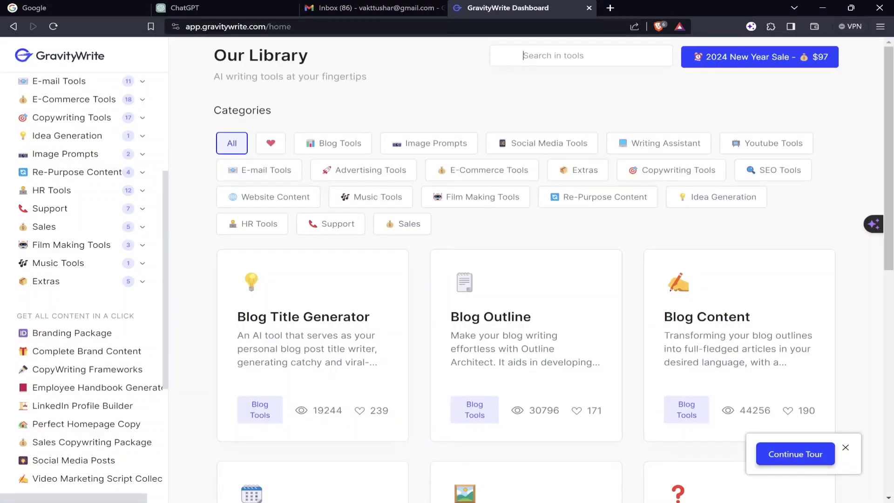
pyautogui.write('co')
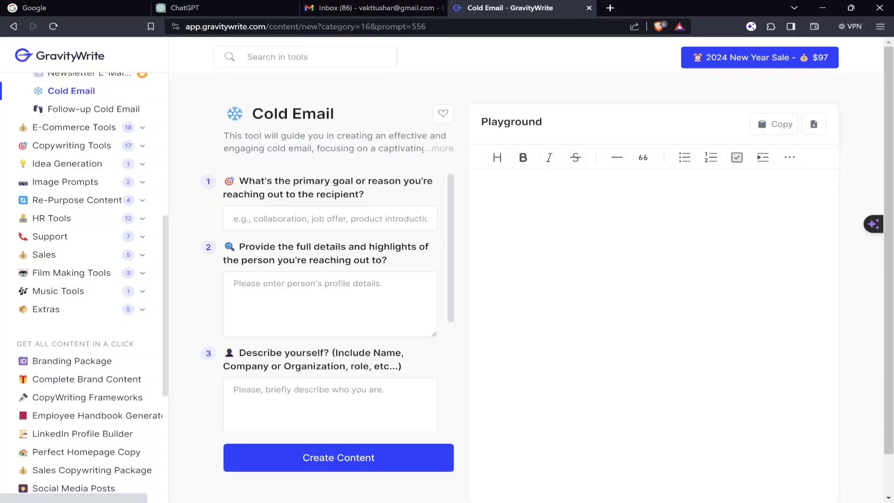
# - Enter 'Collaboration' as the outreach goal, then start a new tab for LinkedIn research
pyautogui.scroll(-3)
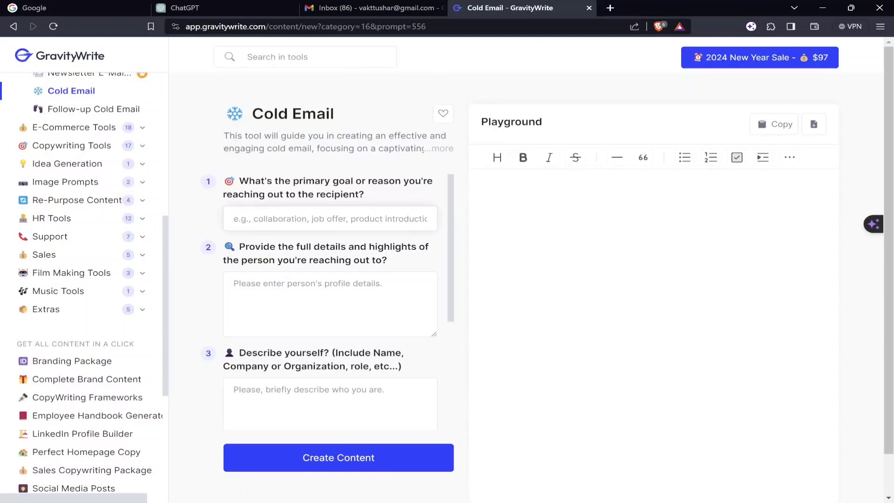
pyautogui.write('Collaboration')
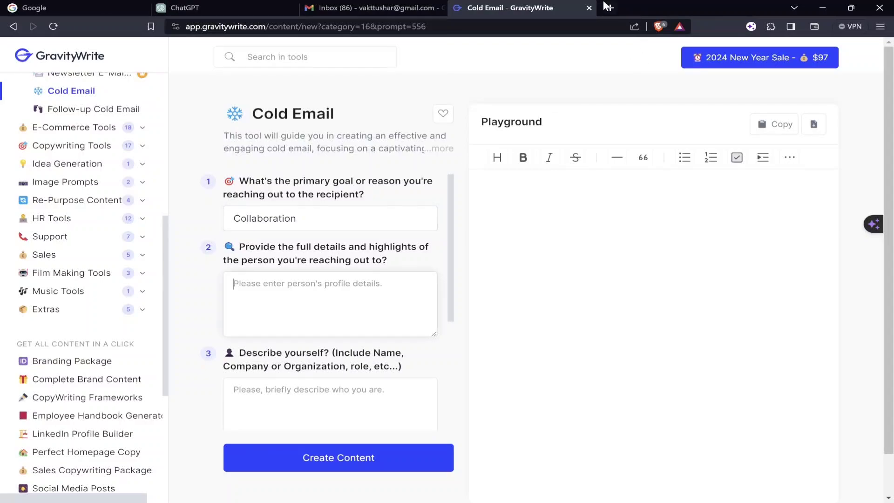
pyautogui.click(741, 8)
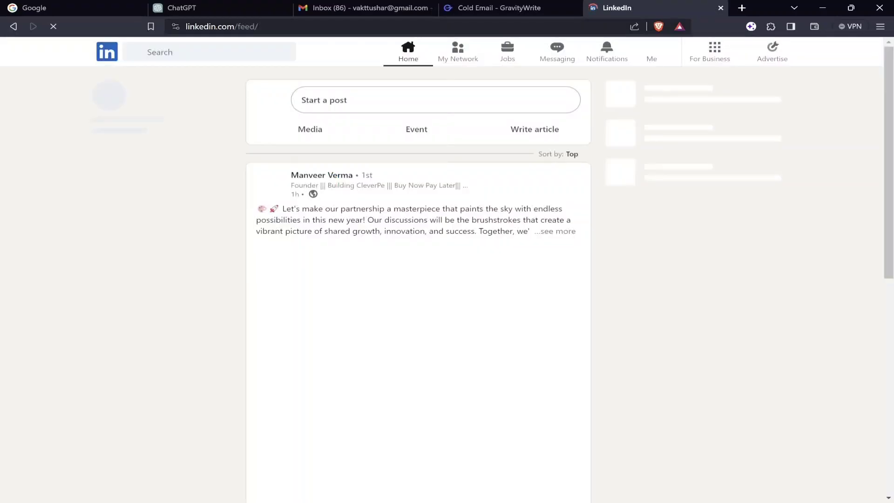
pyautogui.write('a')
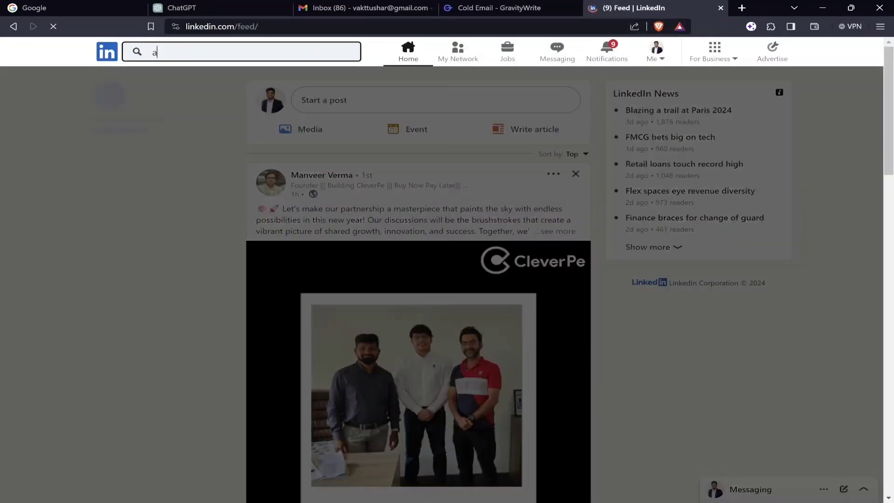
pyautogui.write('nkur warik')
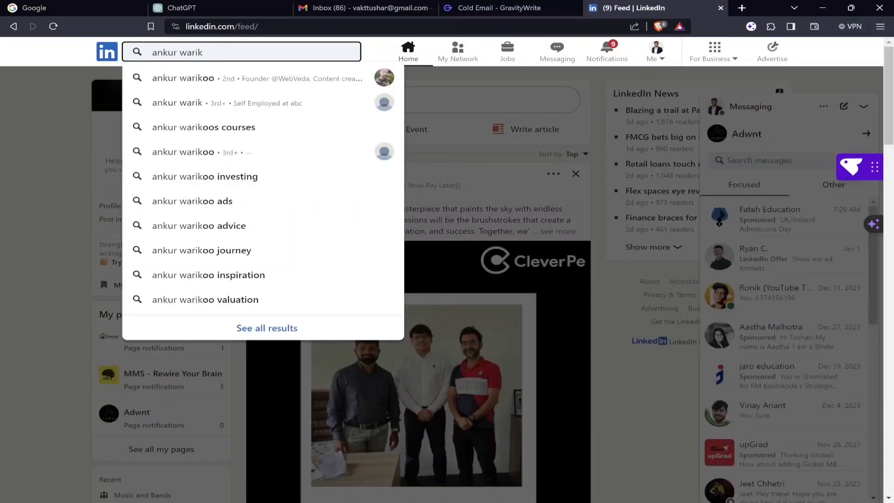
pyautogui.click(184, 78)
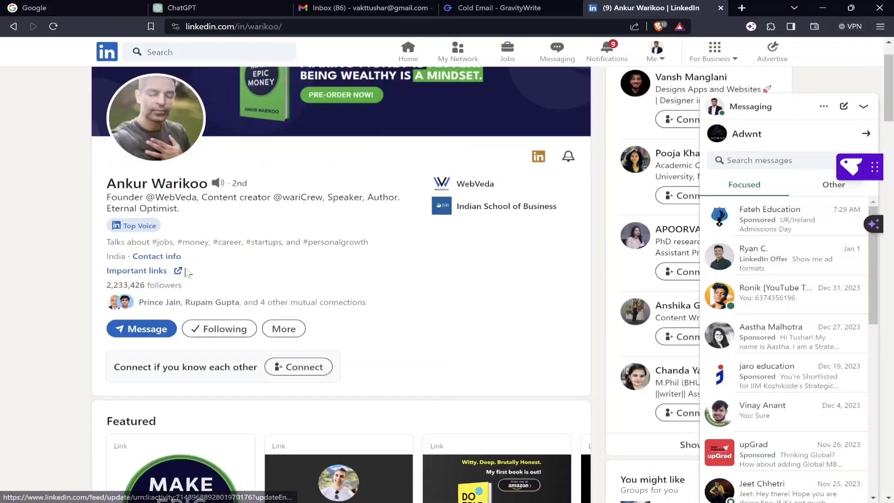
pyautogui.scroll(-3)
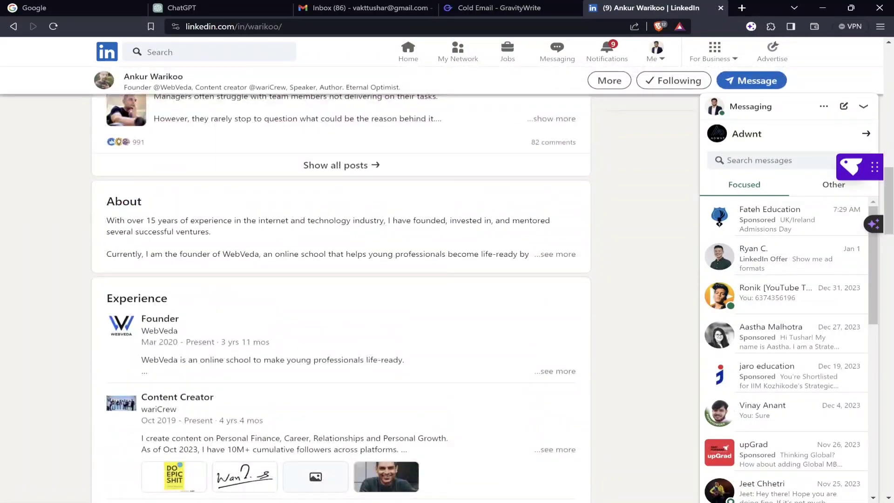
# - Paste his About text into the recipient-details field, then start a Google search for 'ankur war'
pyautogui.click(499, 9)
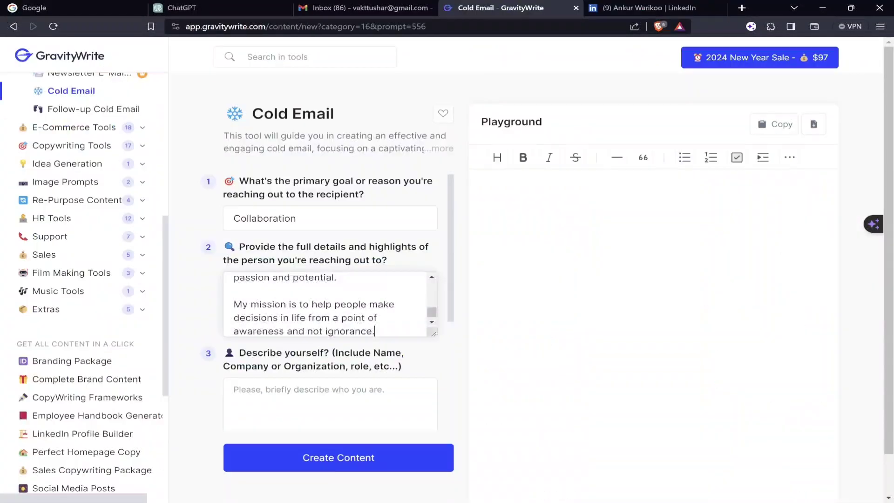
pyautogui.click(647, 8)
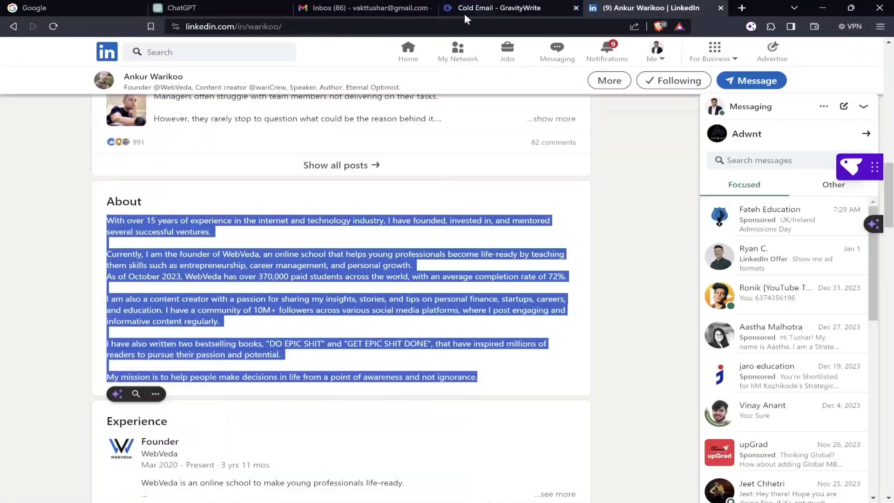
pyautogui.write('ankur warikoo bio')
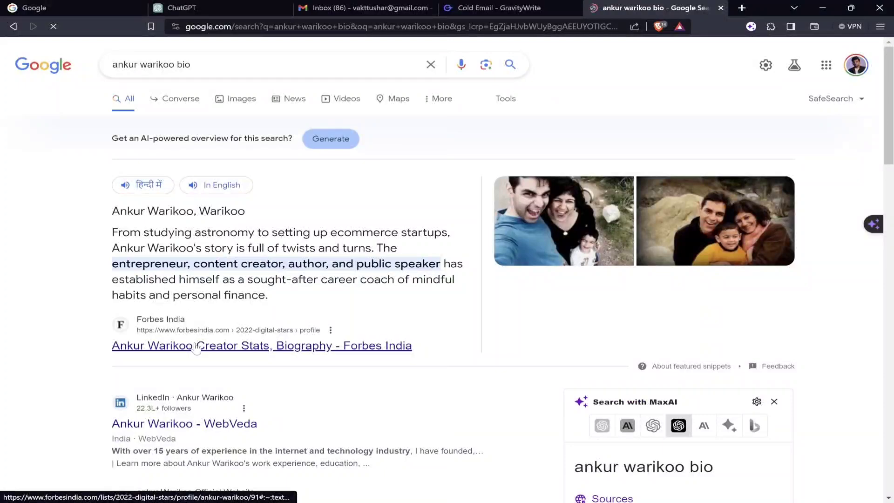
# - Scroll through Ankur Warikoo's Google knowledge panel and search results to review his bio
pyautogui.scroll(-3)
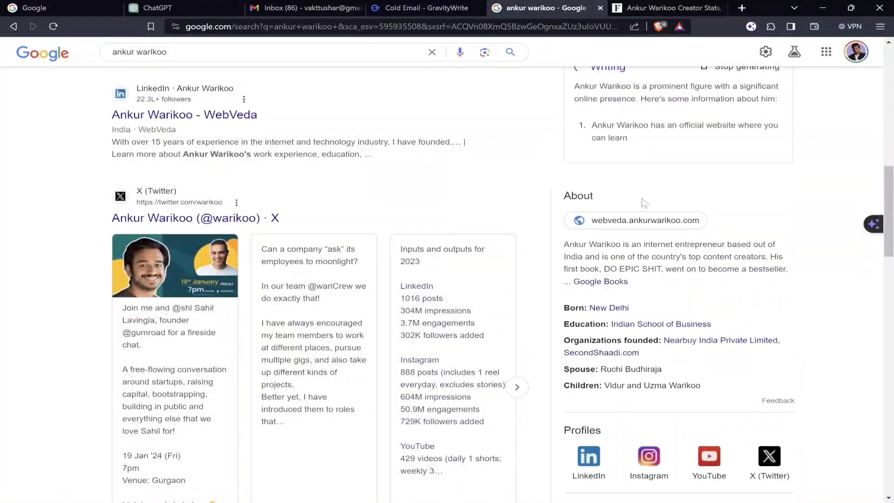
pyautogui.scroll(-3)
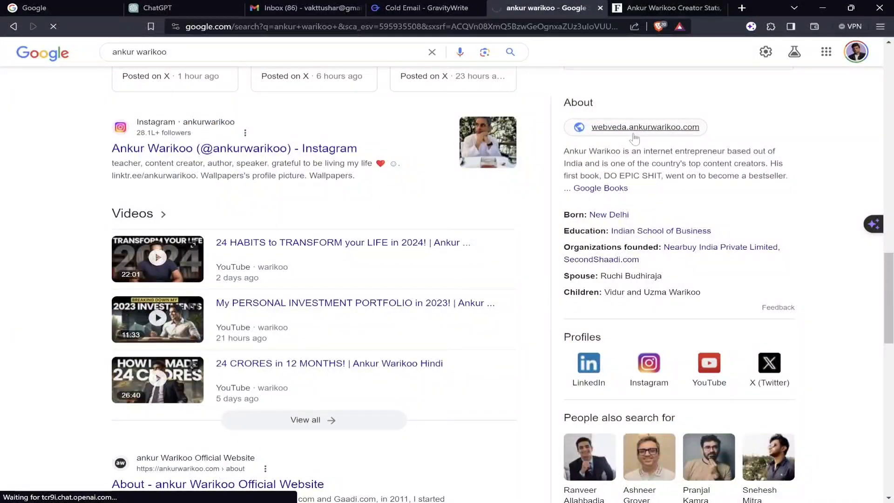
# - Copy the WebVeda site's bio and four role descriptions and paste them into the recipient-details field
pyautogui.click(646, 127)
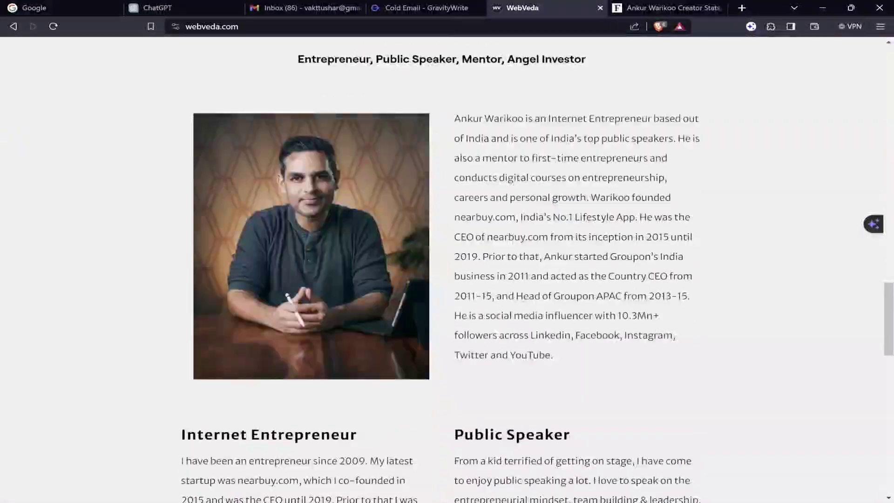
pyautogui.click(422, 9)
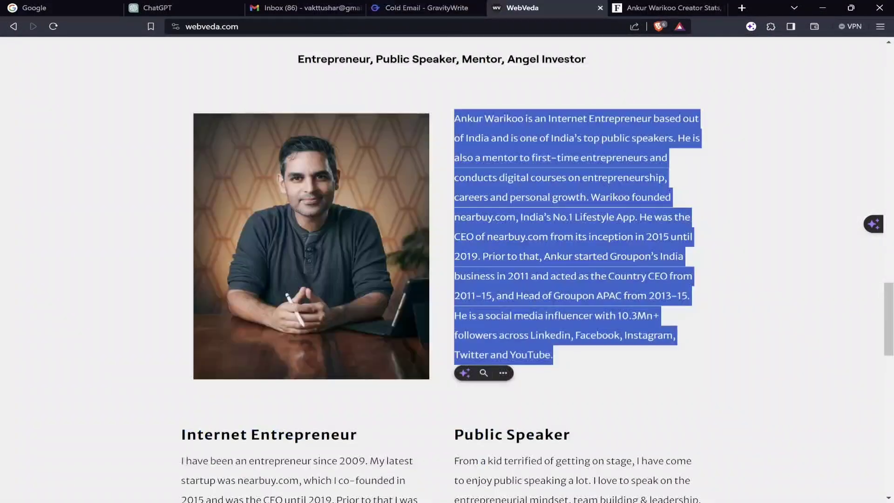
pyautogui.scroll(-3)
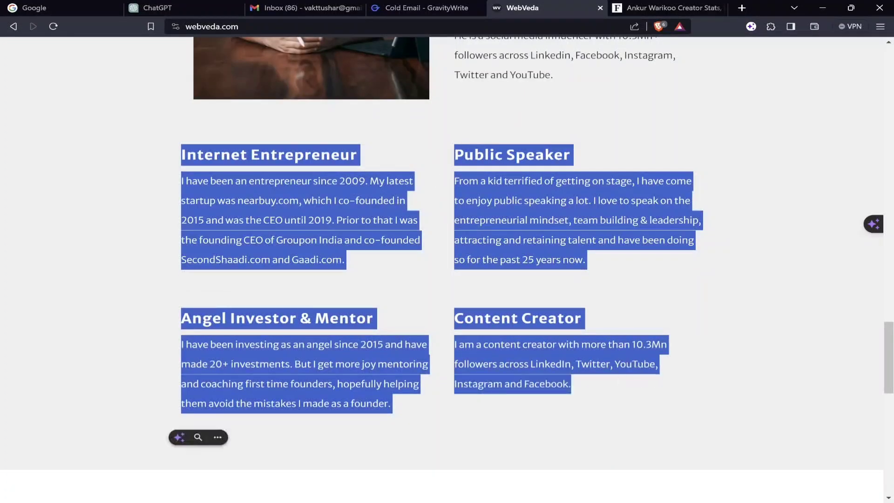
pyautogui.click(422, 7)
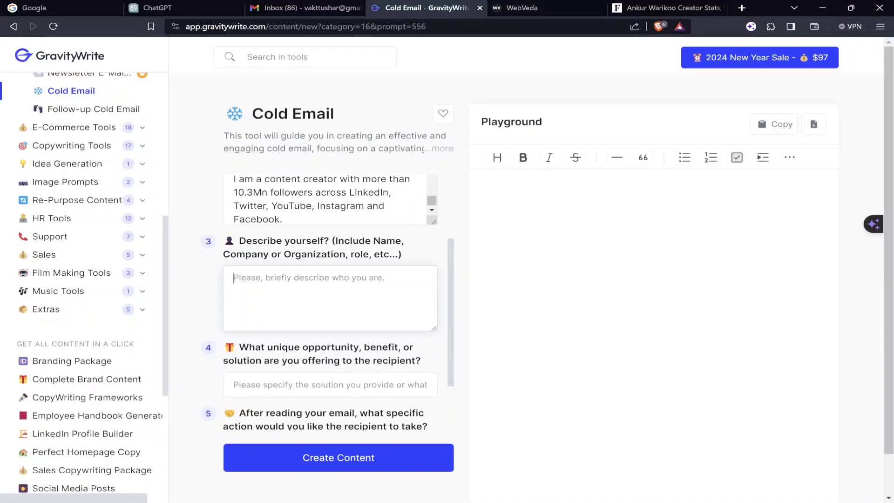
# - Describe the sender as 'Tushar - a digital marketer with AI adaptive knowledge who is also a content creator' and fill the offer and meeting-request fields
pyautogui.write('Tushar - A digital marketer with AI adaptive knowledge who is also a content creator from Noida.')
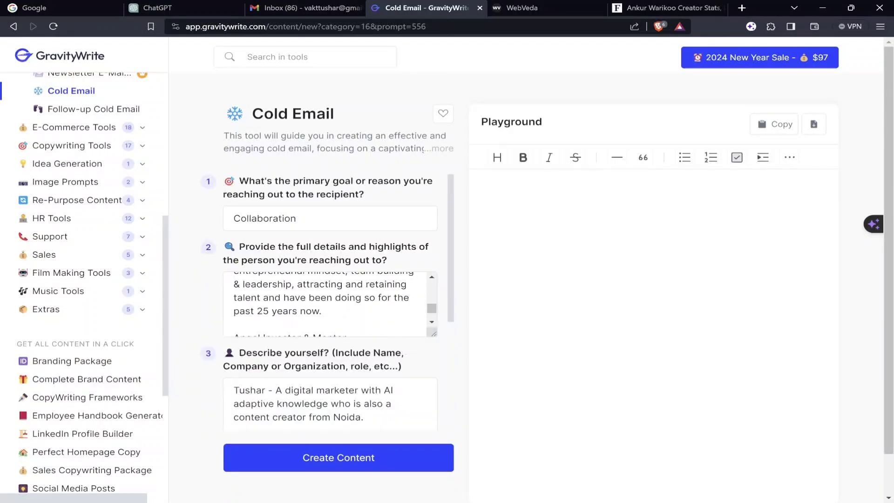
pyautogui.scroll(-3)
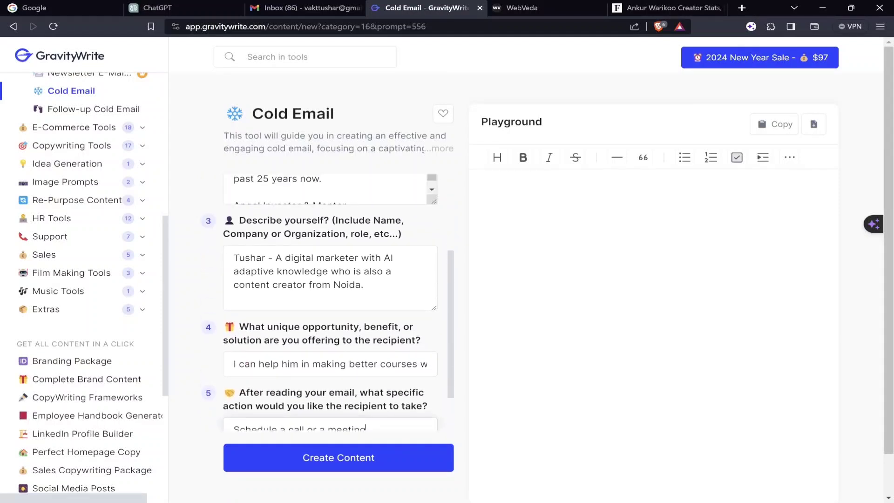
pyautogui.scroll(-3)
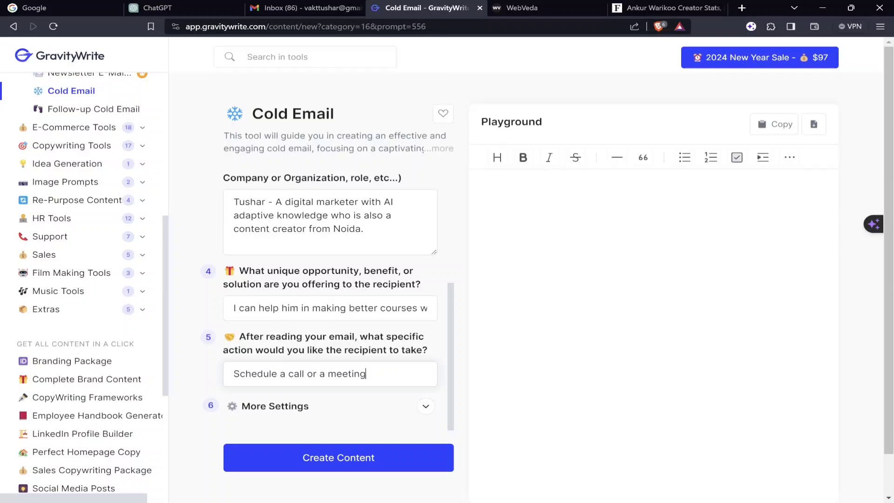
# - Set the tone to Confident under More Settings and generate the cold email
pyautogui.click(329, 308)
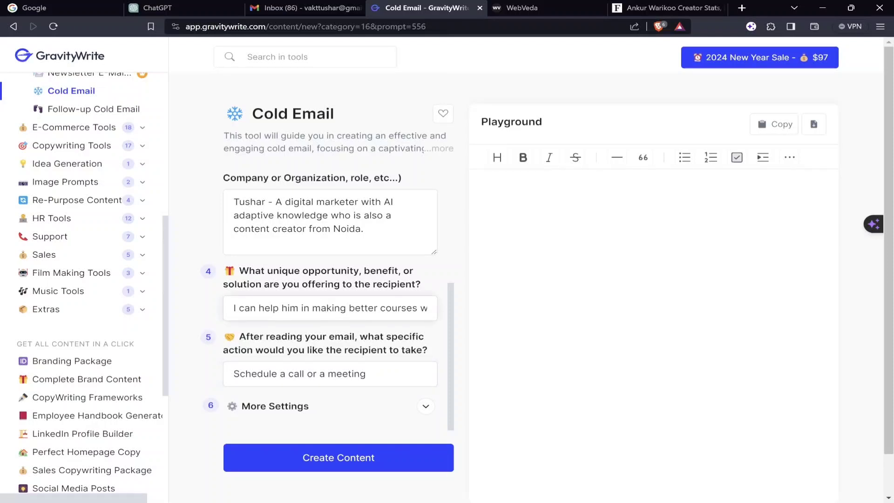
pyautogui.scroll(-3)
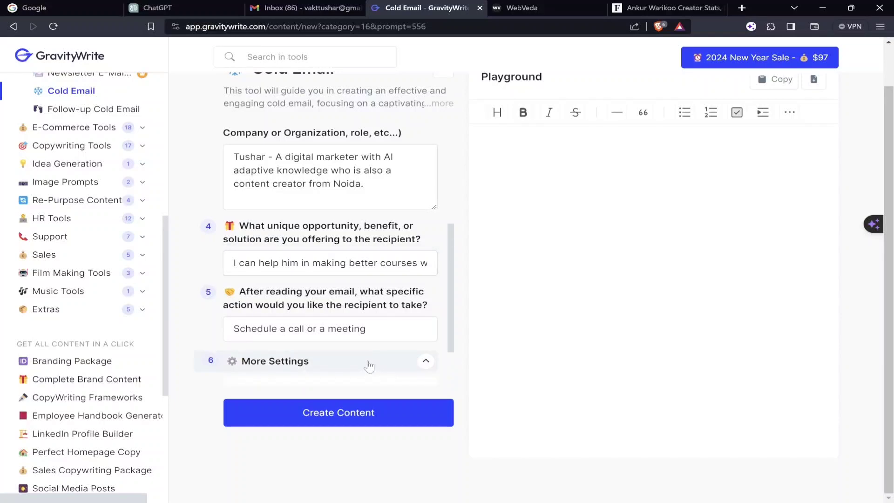
pyautogui.click(265, 349)
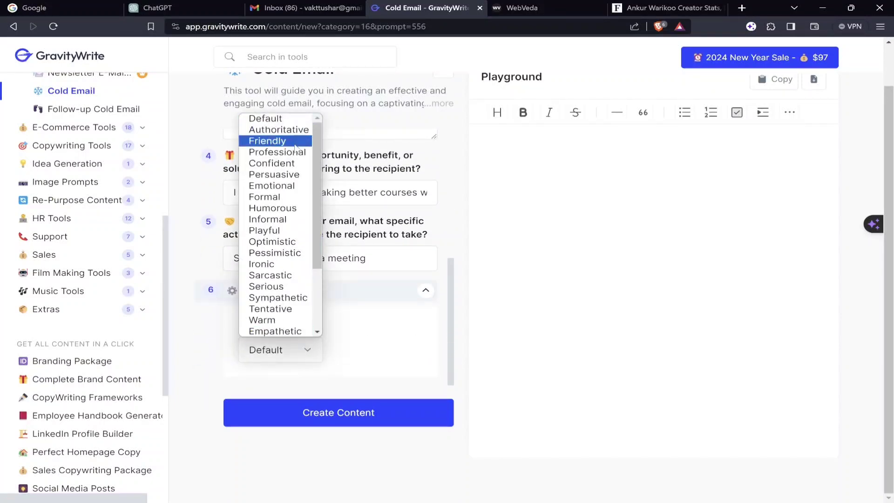
pyautogui.click(271, 163)
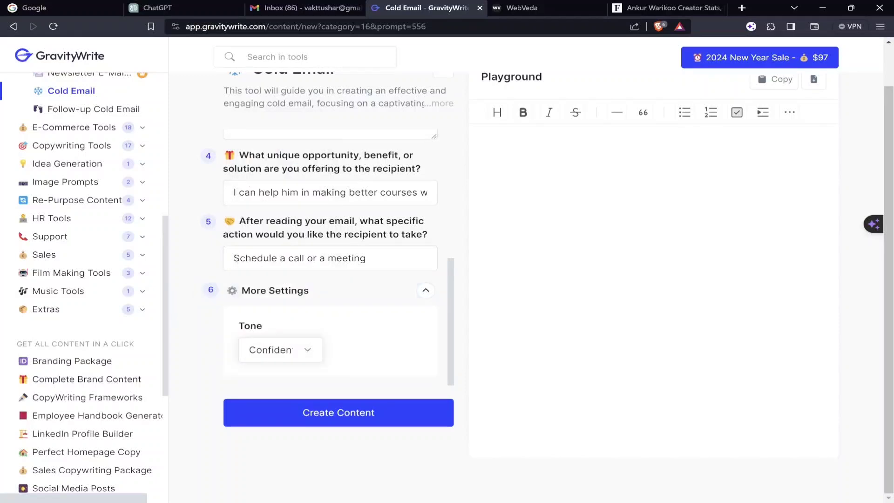
pyautogui.click(337, 412)
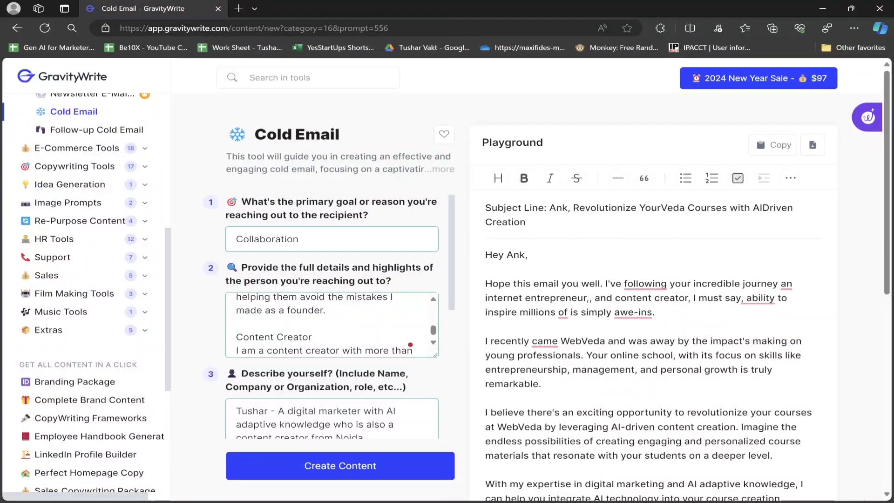
# - Read the generated email from its subject line and highlight the digital-marketing expertise paragraph
pyautogui.click(568, 207)
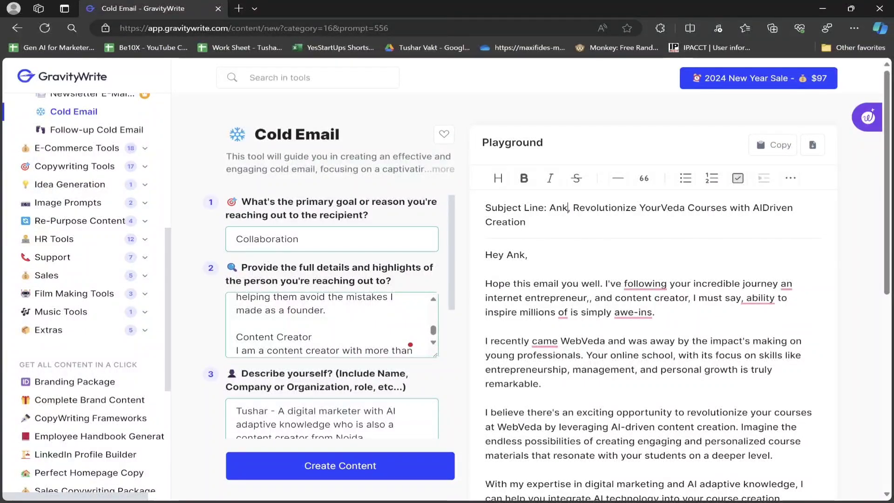
pyautogui.scroll(-3)
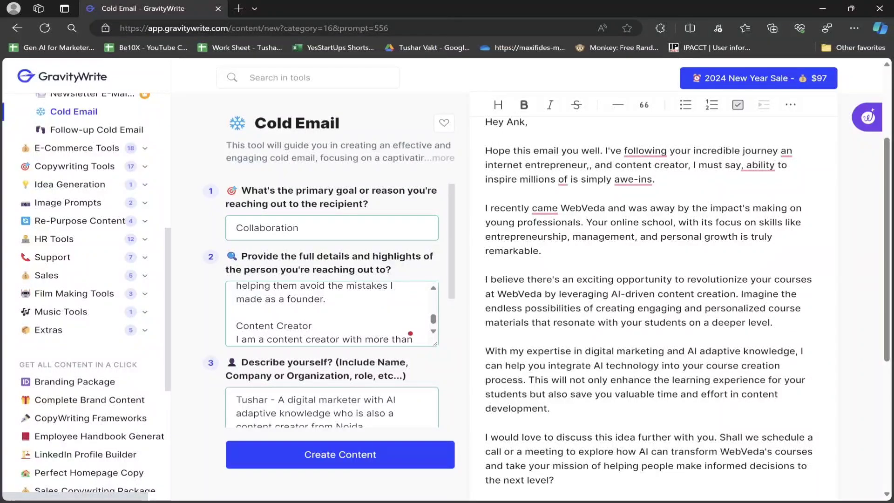
pyautogui.scroll(-3)
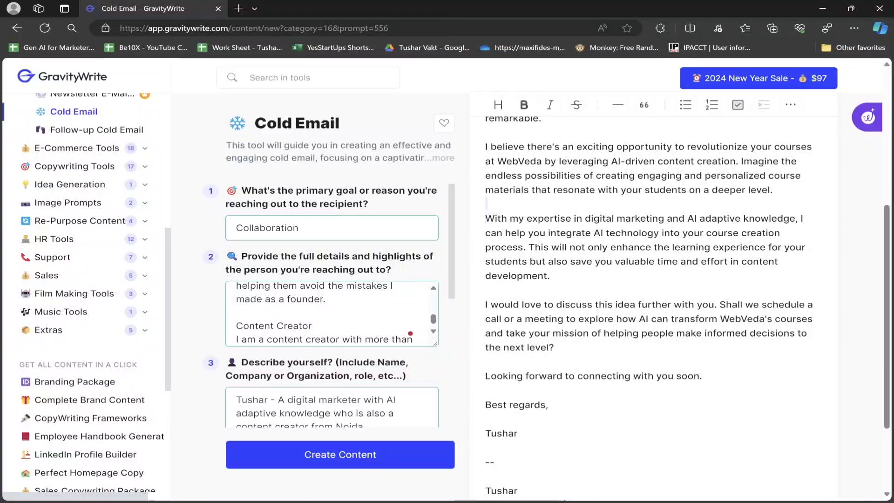
pyautogui.moveTo(485, 218); pyautogui.dragTo(776, 218)
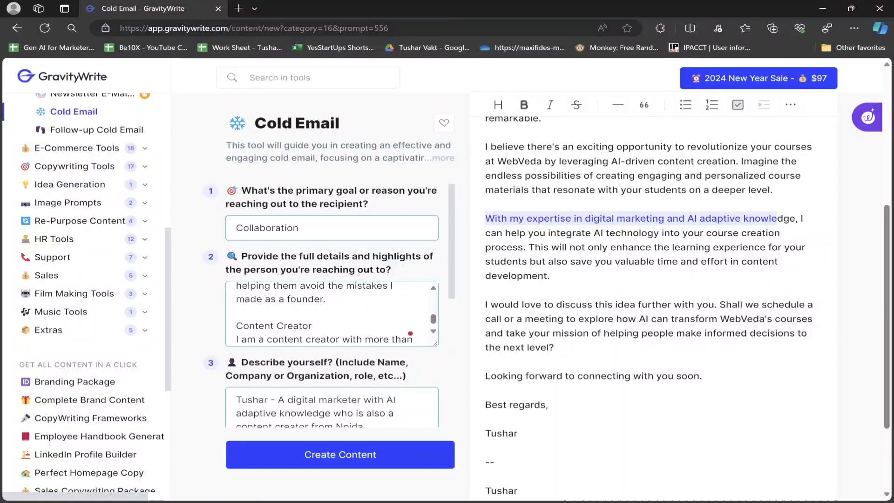
pyautogui.moveTo(777, 217); pyautogui.dragTo(543, 246)
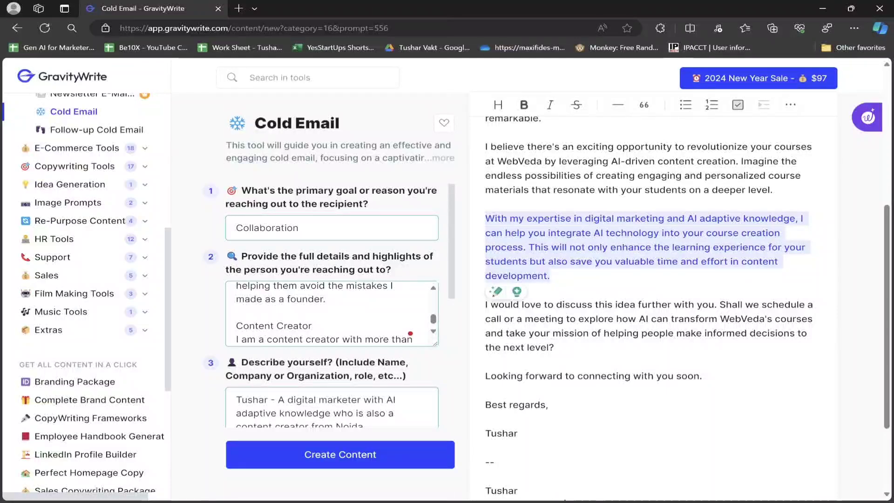
# - Highlight the call-to-action sentence requesting to schedule a call or meeting
pyautogui.scroll(-3)
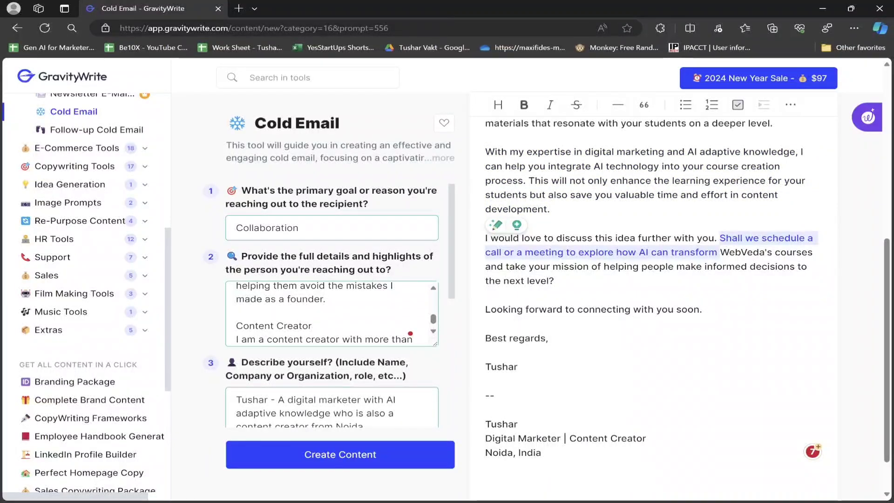
pyautogui.moveTo(720, 252); pyautogui.dragTo(553, 280)
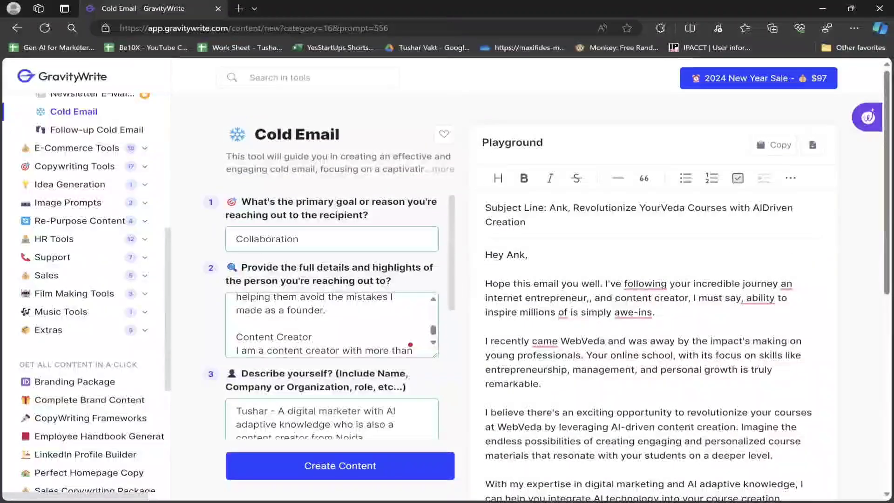
# - Search the tools for 'cold' and open the Follow-up Cold Email tool with its blank form
pyautogui.scroll(-3)
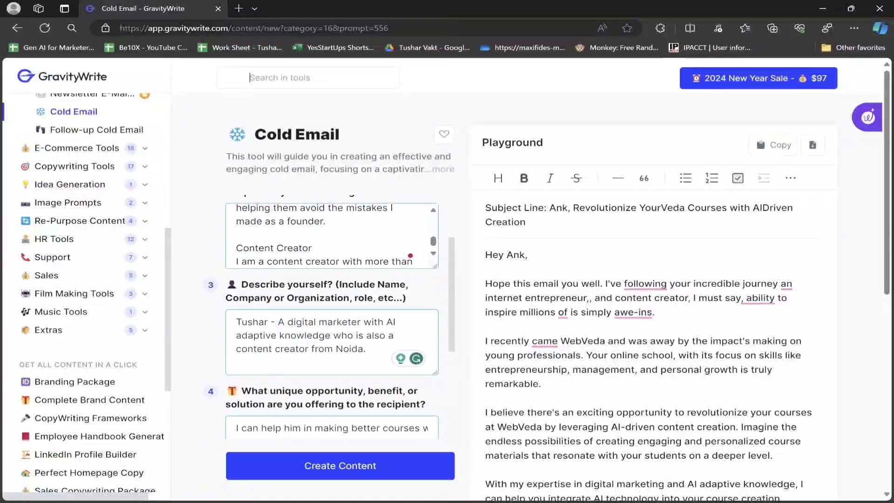
pyautogui.write('cold')
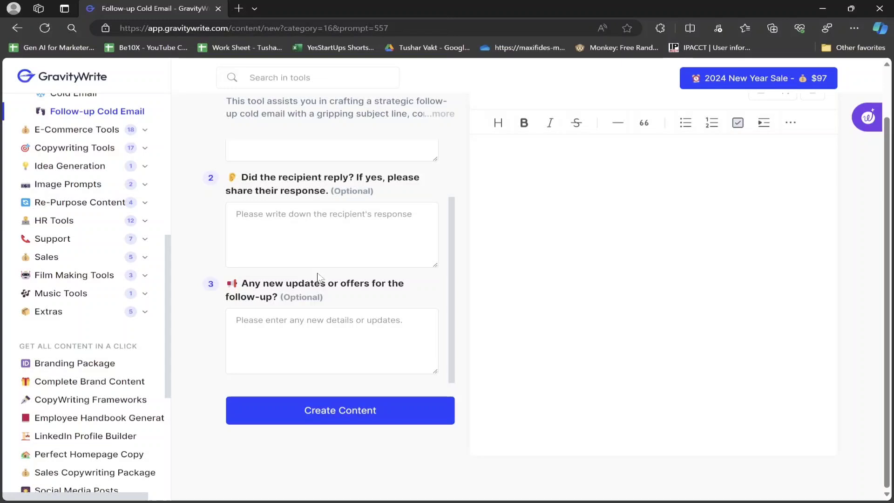
pyautogui.moveTo(467, 204)
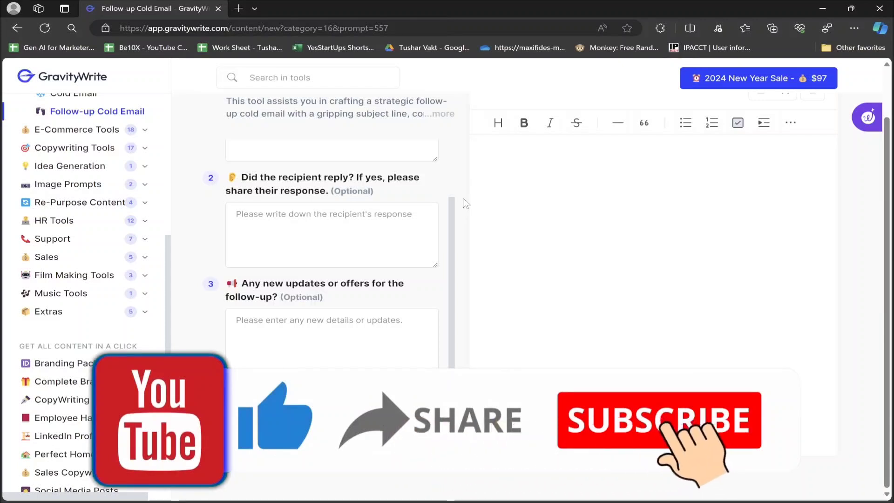
pyautogui.click(658, 420)
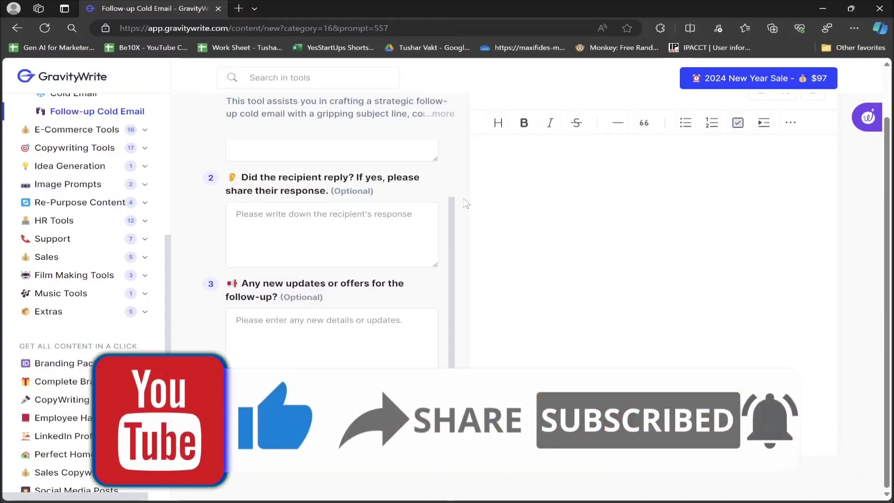